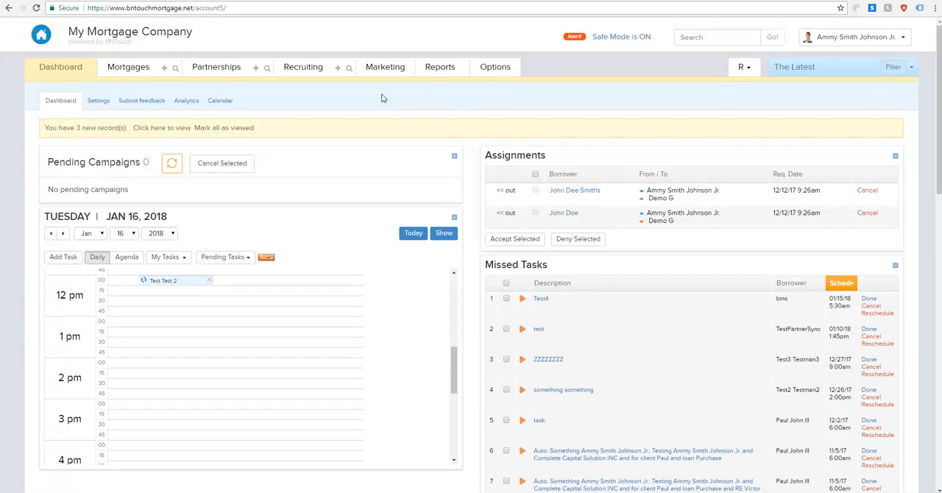
mouse_move(383, 111)
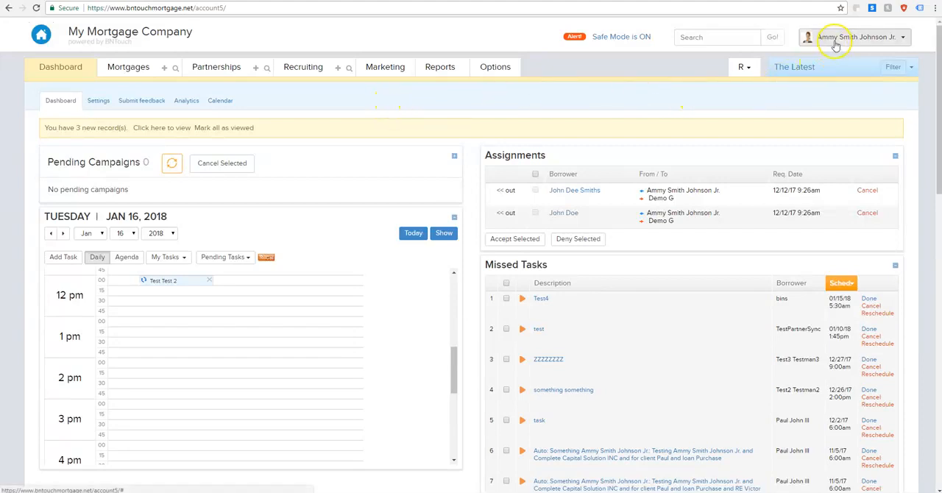
Go to Marketing > Surveys to see the page listing the five existing surveys.
left_click(856, 37)
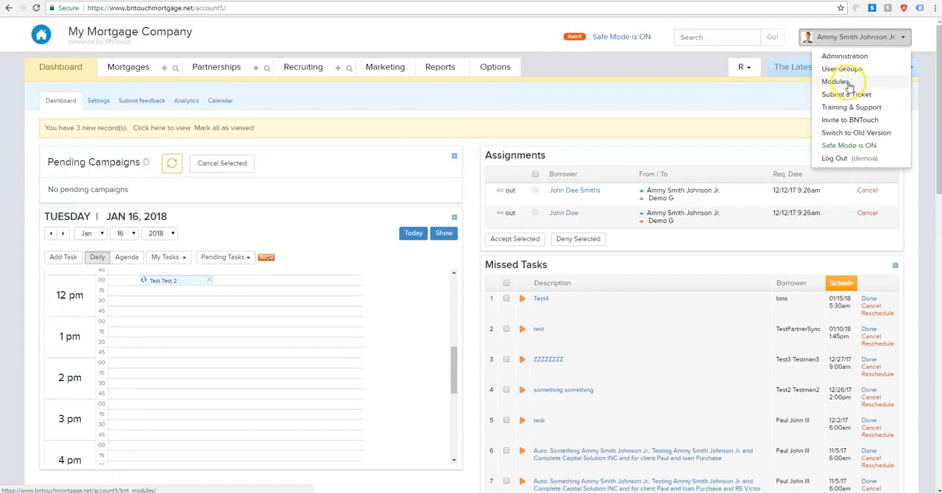
mouse_move(844, 82)
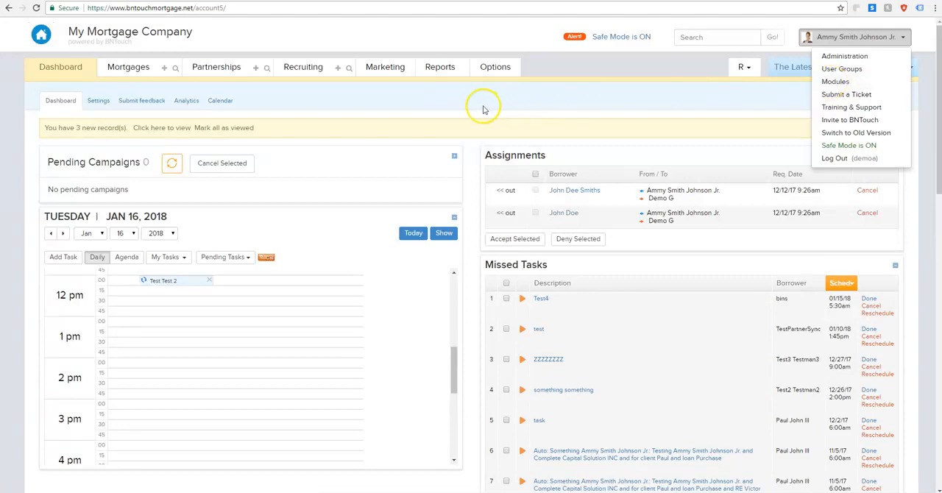
mouse_move(465, 106)
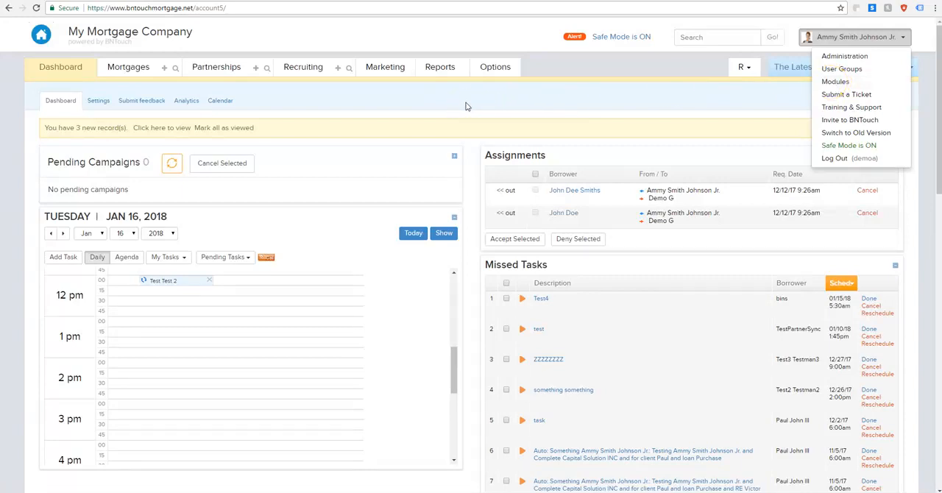
left_click(427, 103)
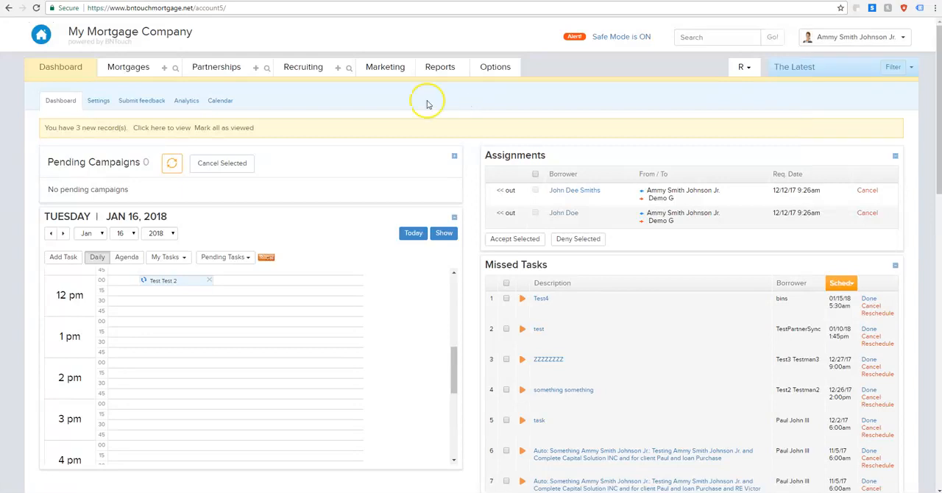
left_click(385, 66)
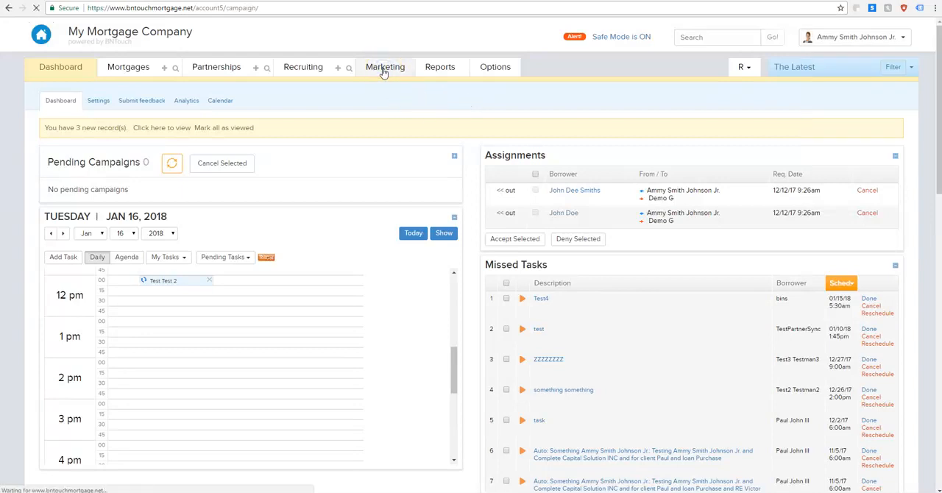
left_click(385, 67)
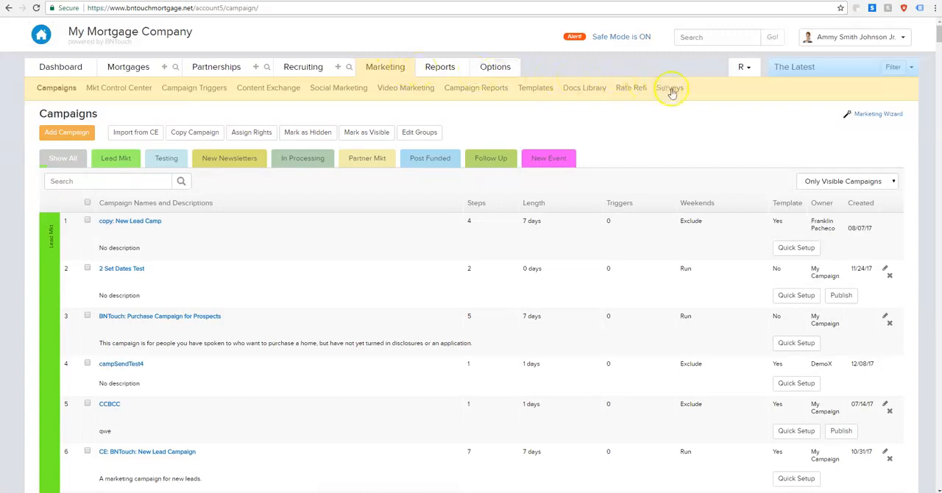
left_click(670, 88)
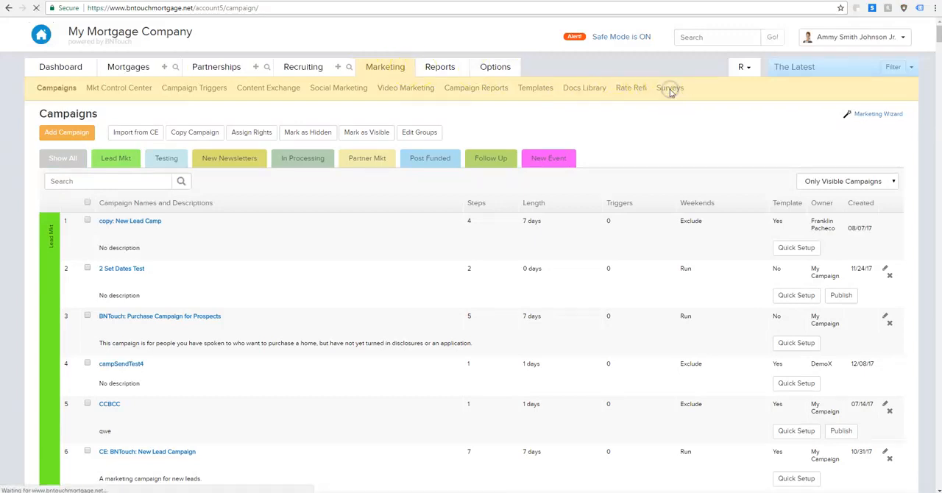
left_click(670, 88)
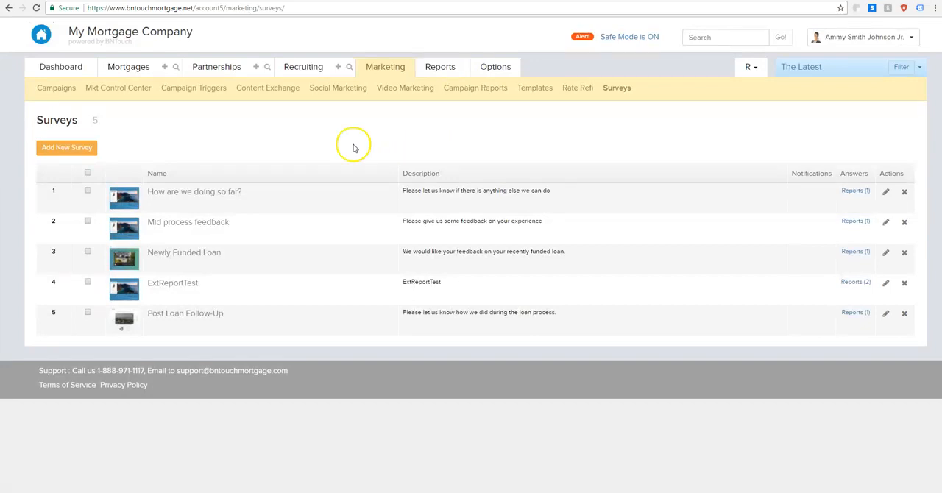
mouse_move(174, 171)
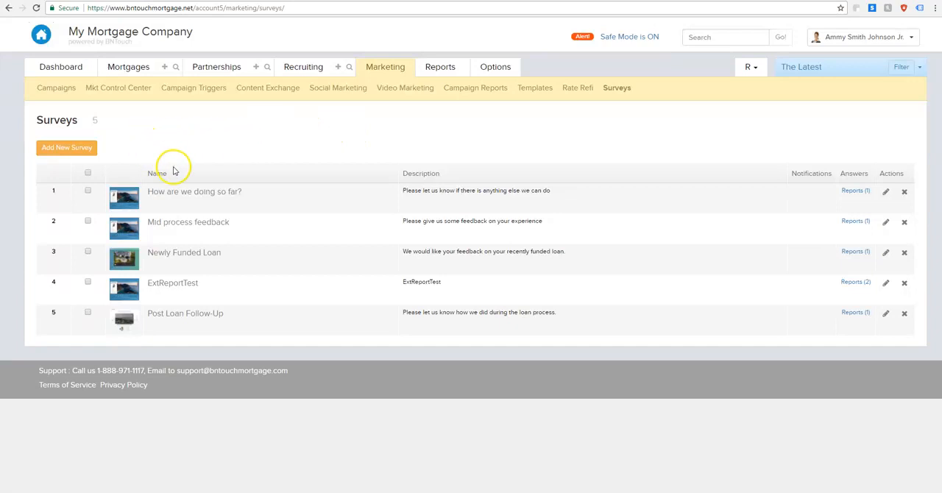
mouse_move(453, 178)
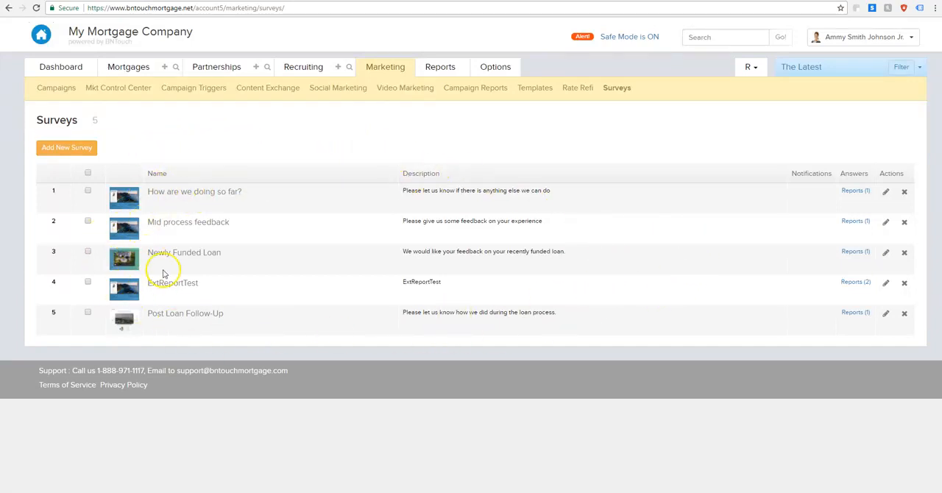
mouse_move(512, 301)
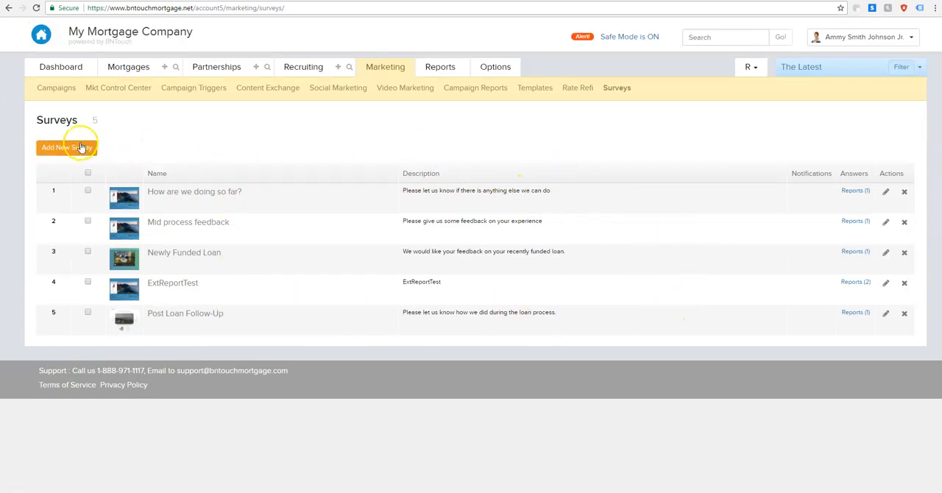
left_click(66, 147)
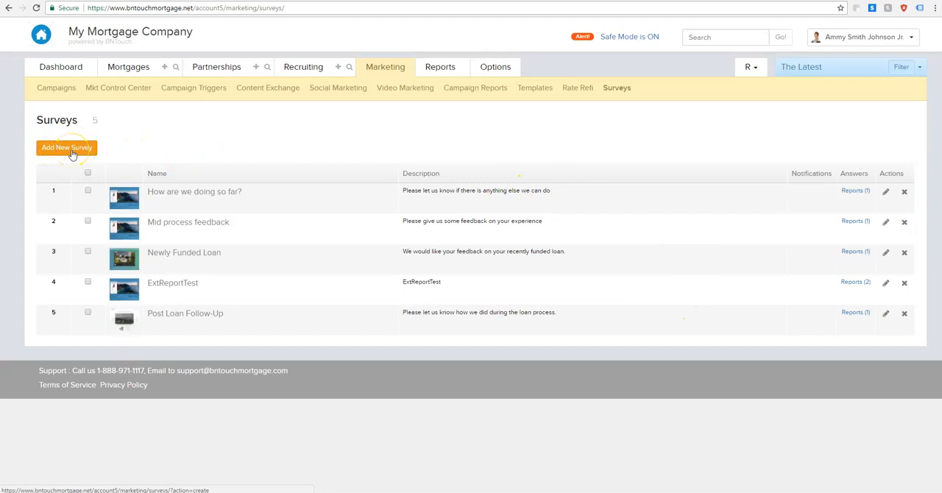
left_click(66, 147)
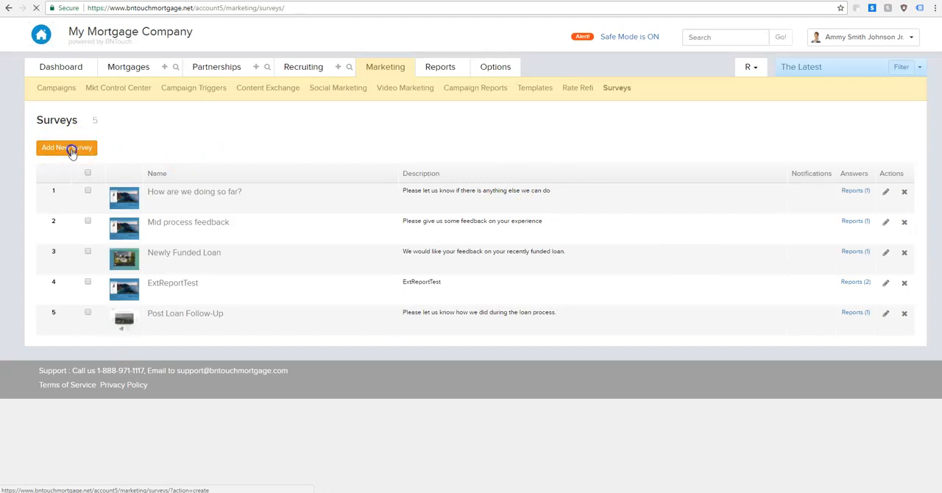
Begin a new survey using the first template and title it 'Post Loan Follow-Up'.
left_click(66, 147)
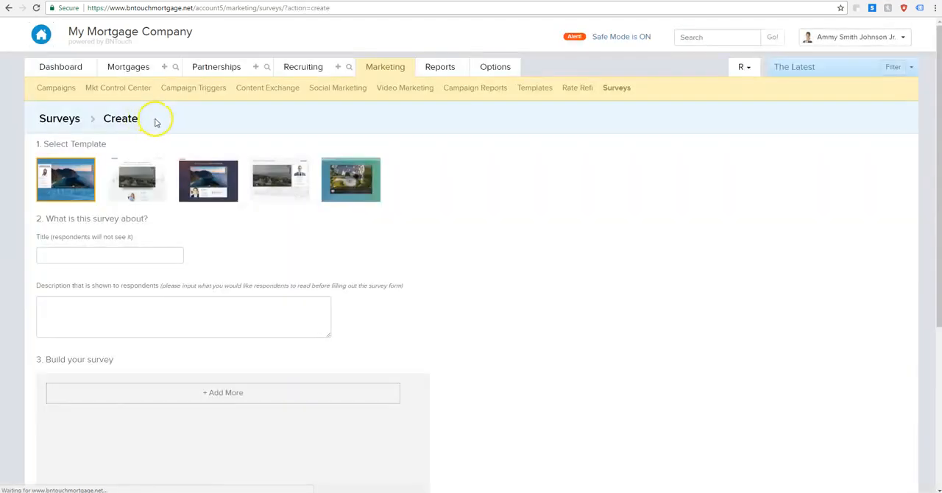
scroll("down", 3)
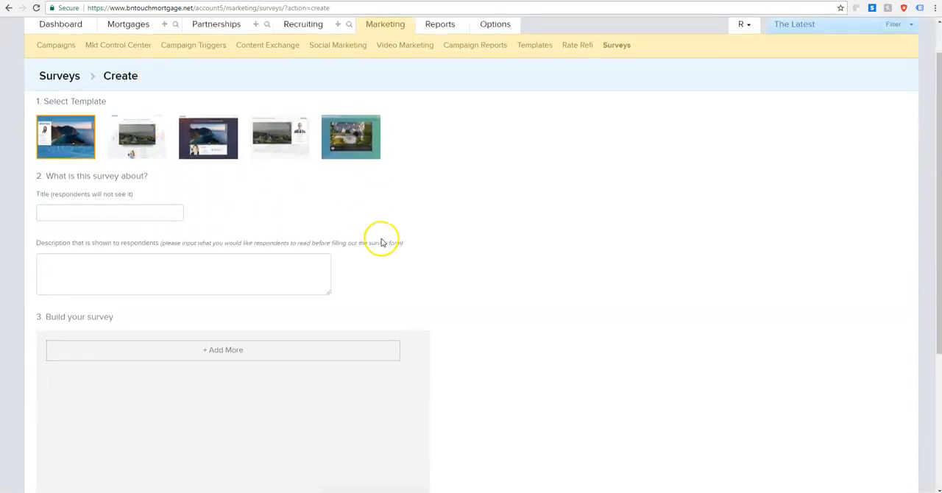
left_click(109, 211)
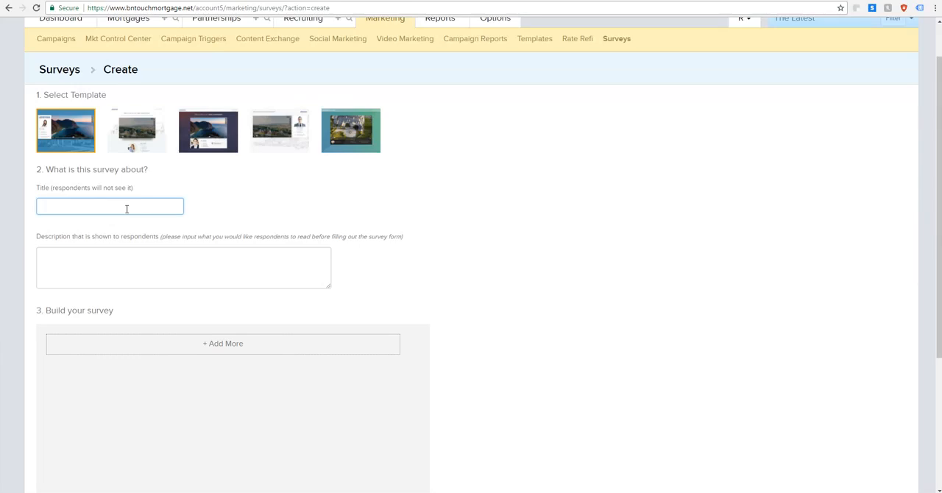
left_click(109, 206)
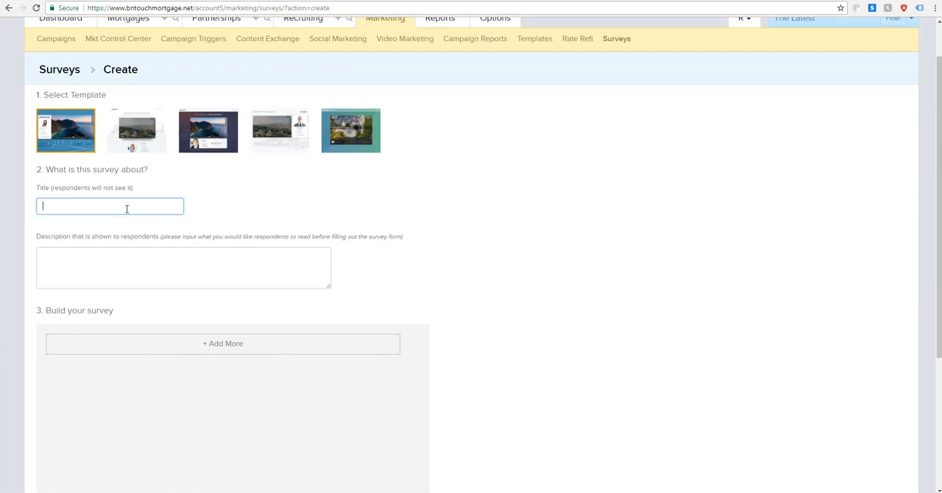
type("Post")
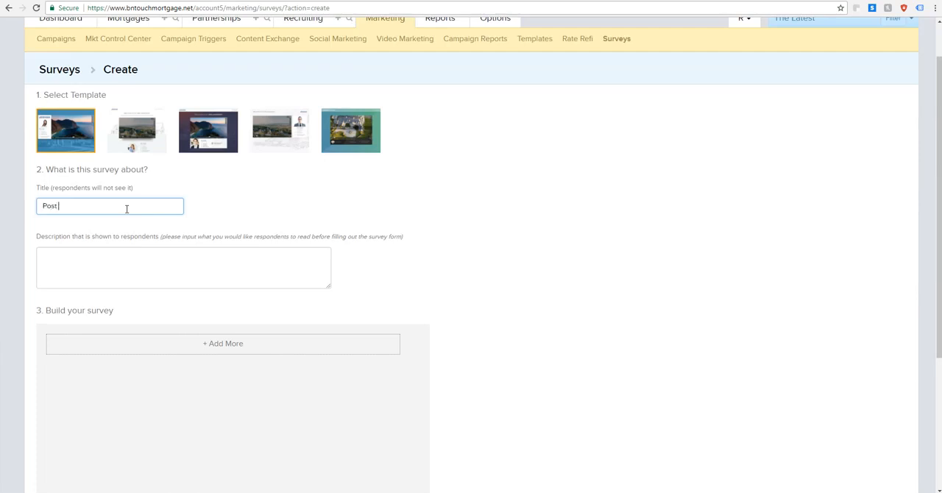
type("Loan F")
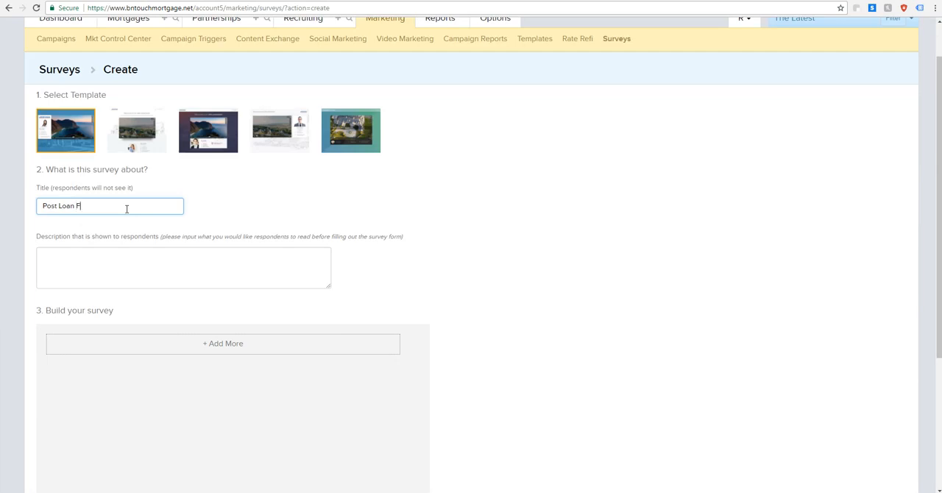
type("ollow-Up")
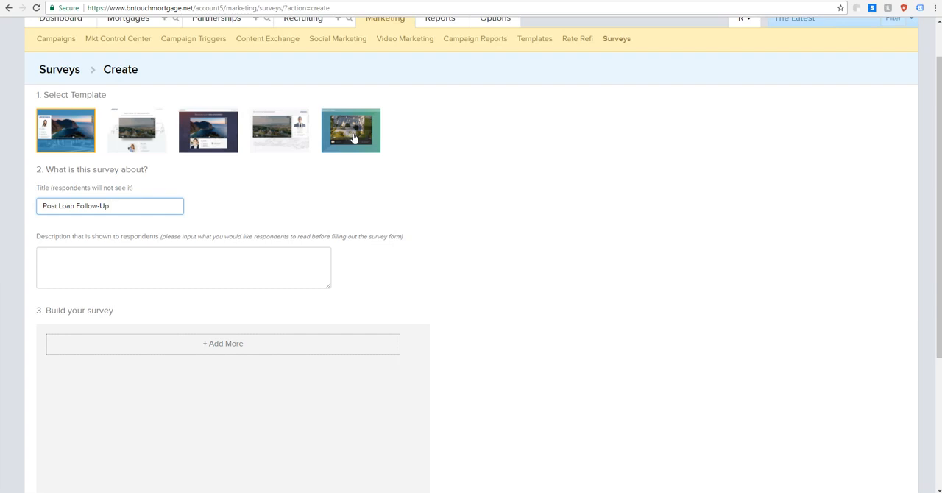
Pick the survey template and describe it as 'Please let us know how we did during your loan experience.'.
left_click(350, 130)
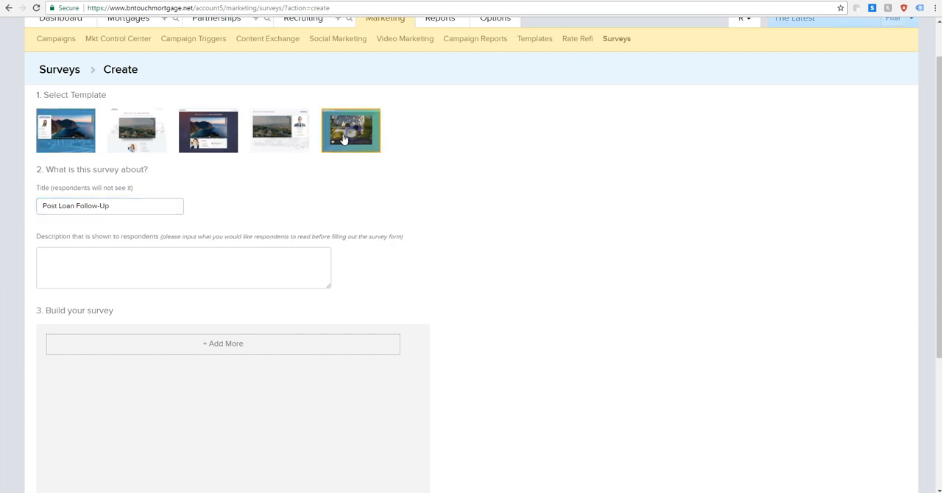
left_click(136, 129)
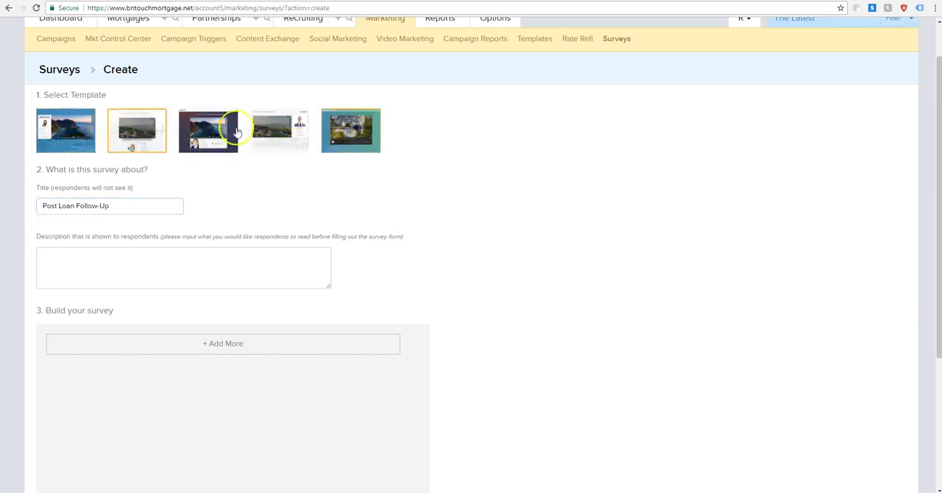
scroll("down", 3)
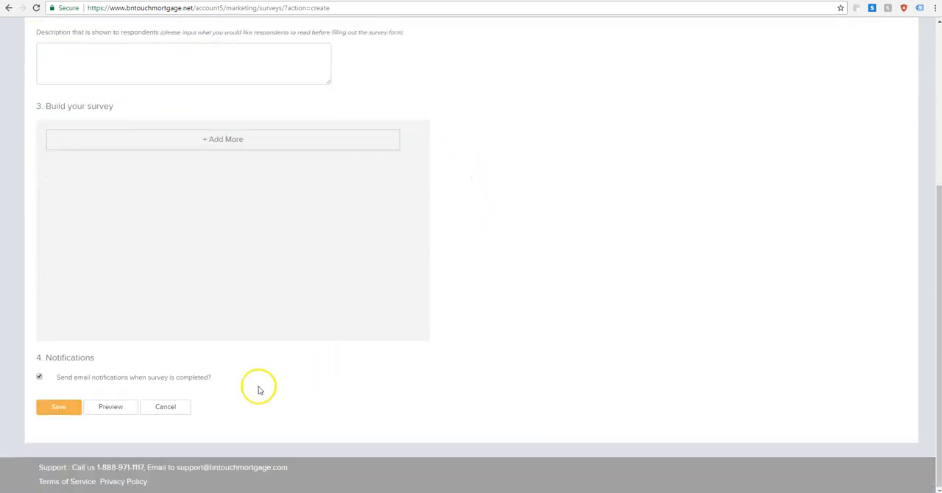
left_click(110, 406)
type("Please let us know how ")
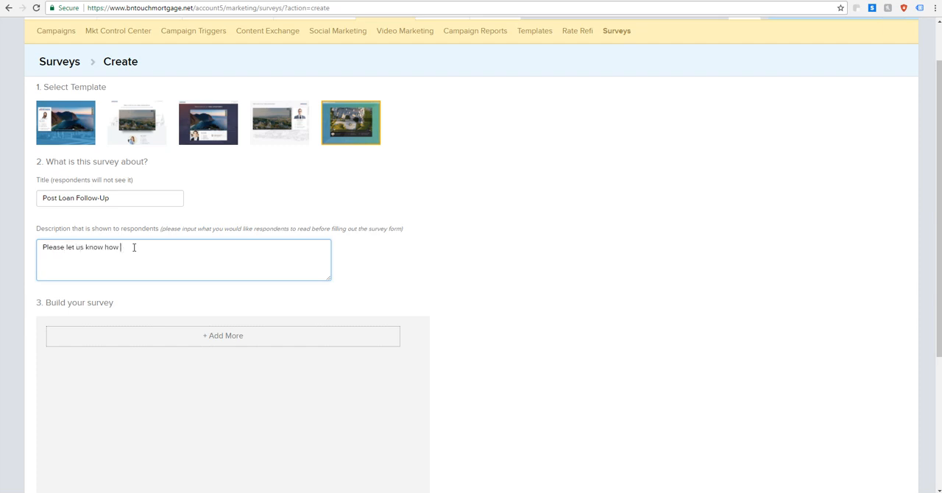
type("we did during y")
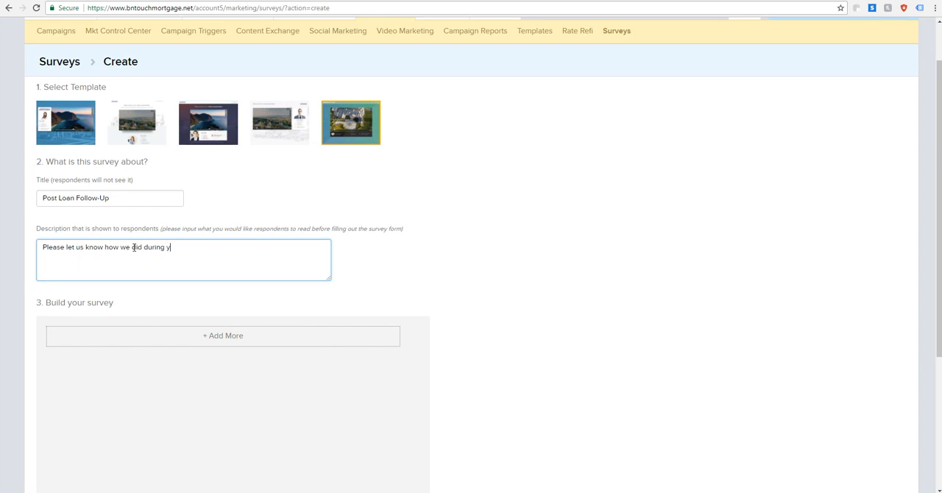
type("our loan experience.")
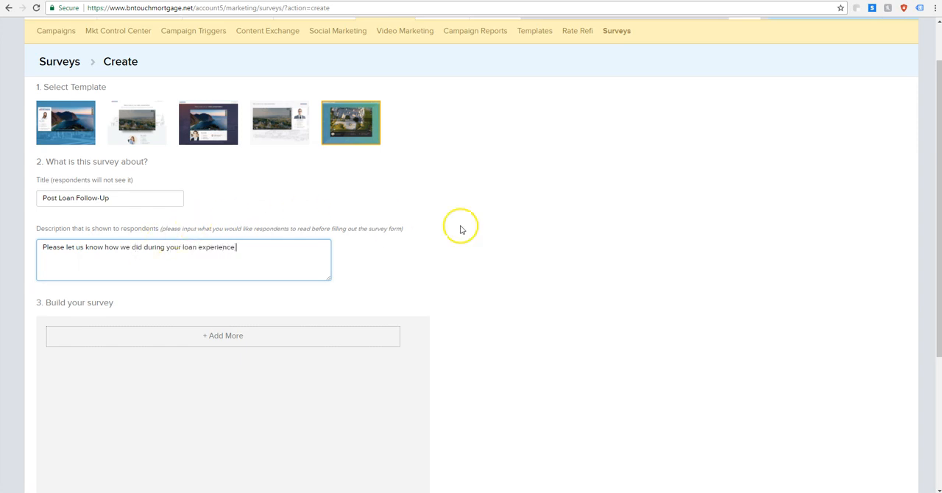
Add a 5-star rating question headed 'How was your experience overall'.
scroll("down", 3)
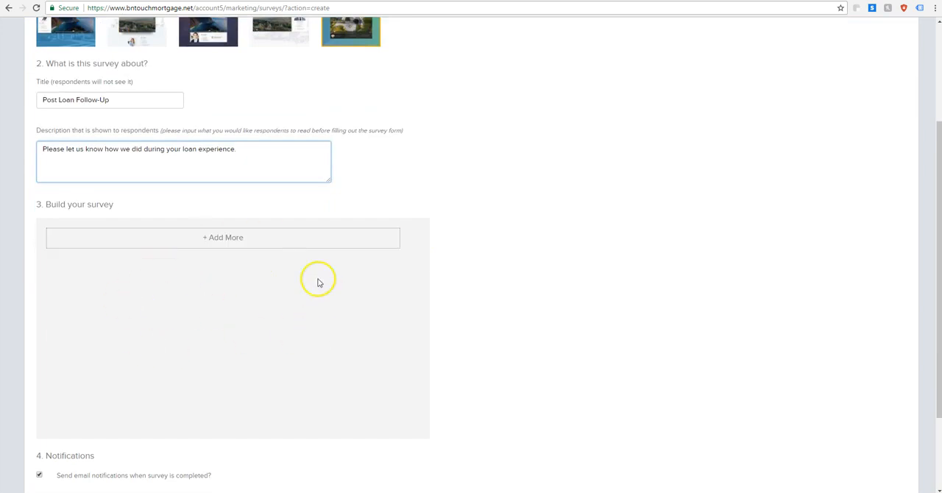
mouse_move(257, 239)
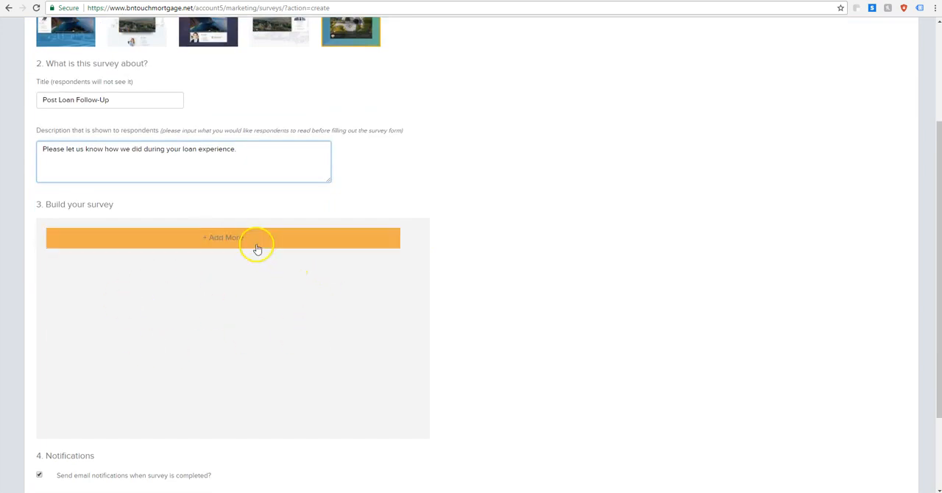
mouse_move(246, 246)
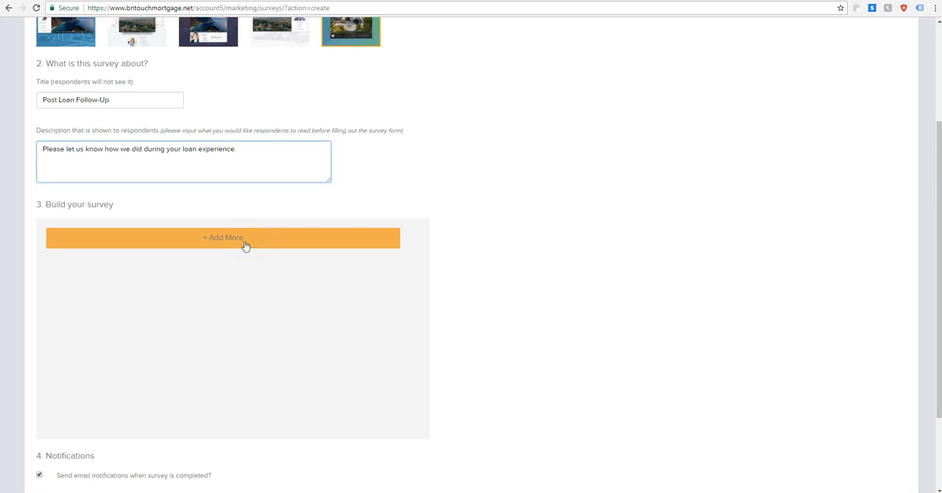
left_click(222, 238)
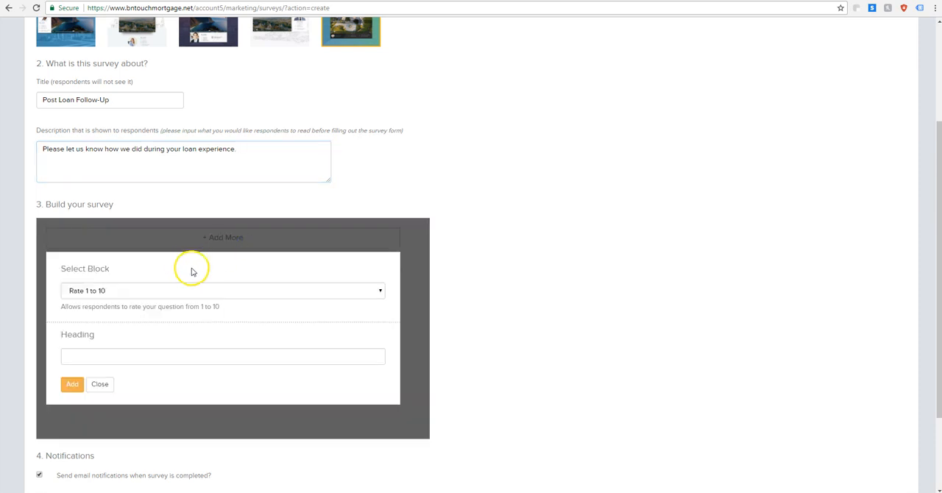
left_click(222, 290)
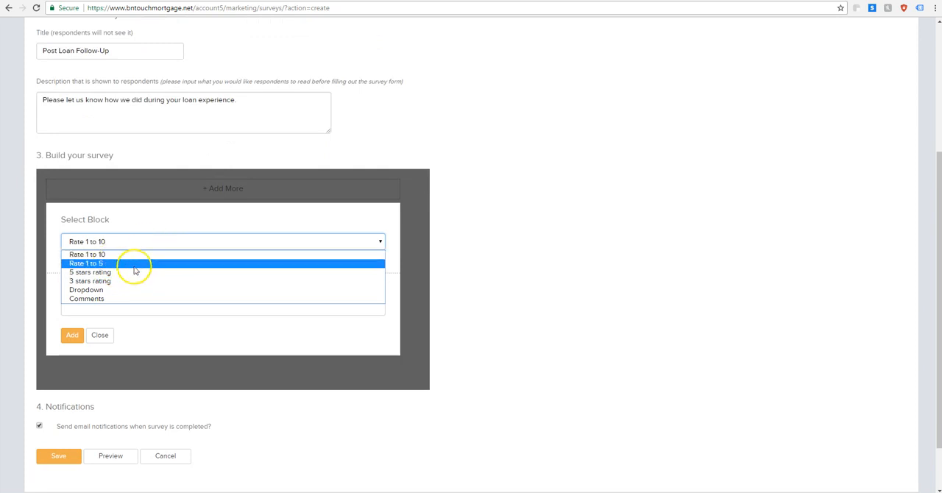
mouse_move(90, 272)
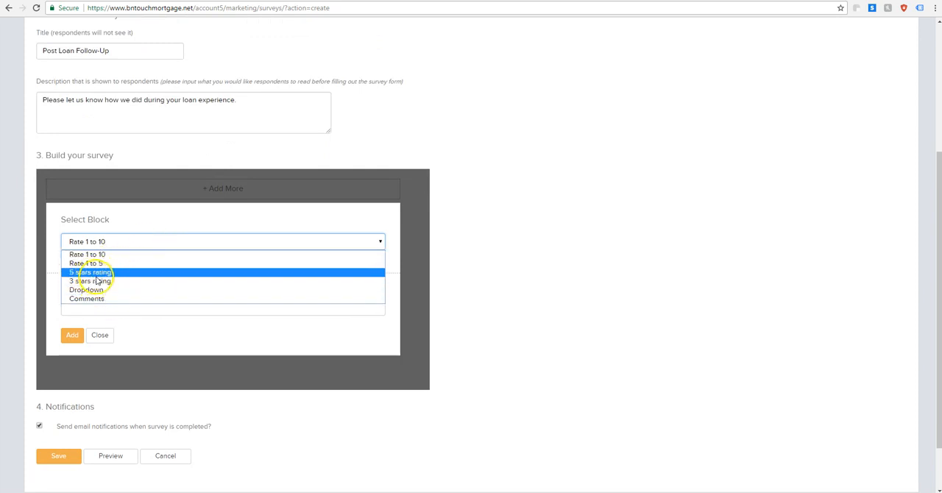
mouse_move(87, 254)
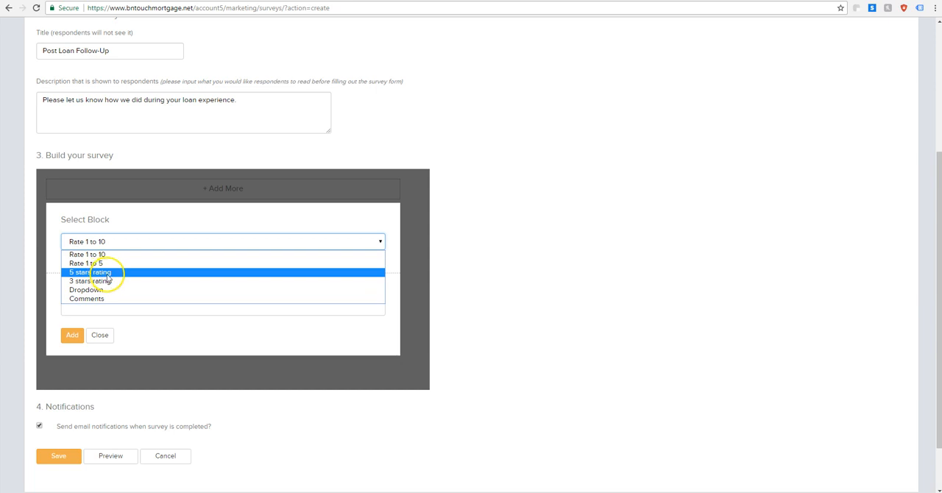
left_click(90, 271)
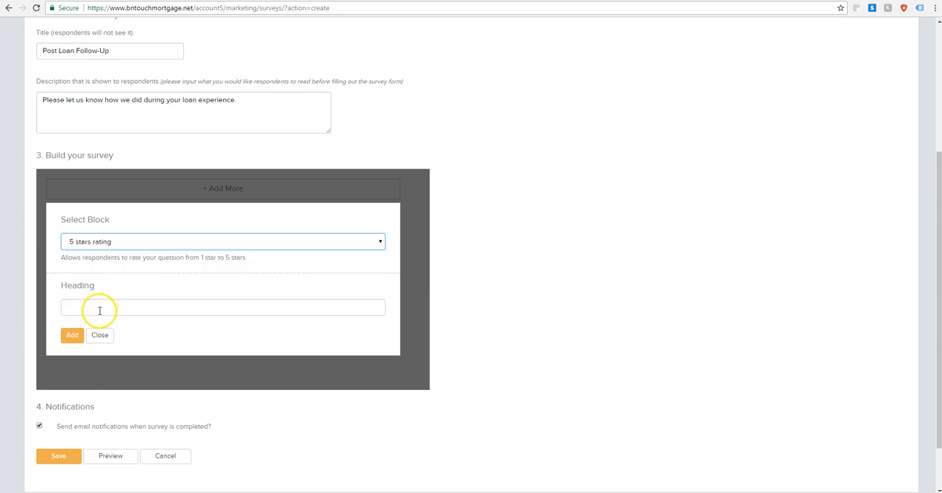
left_click(222, 306)
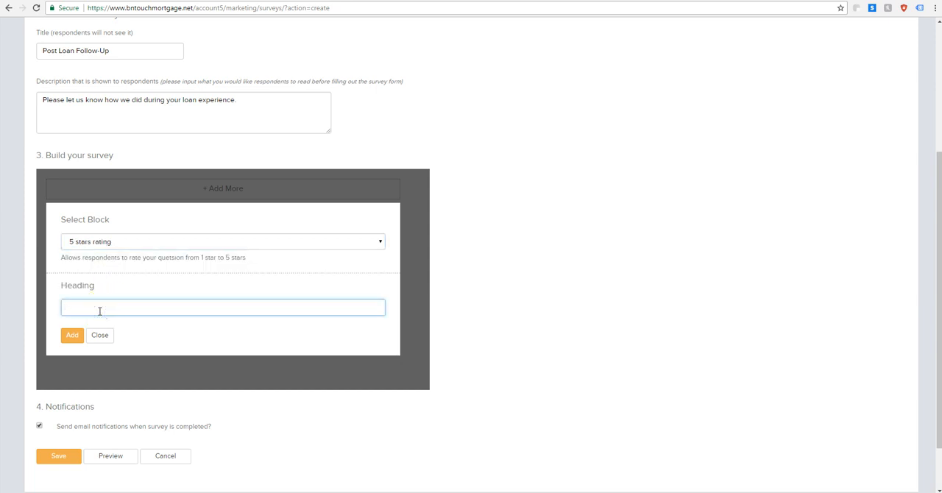
type("How was")
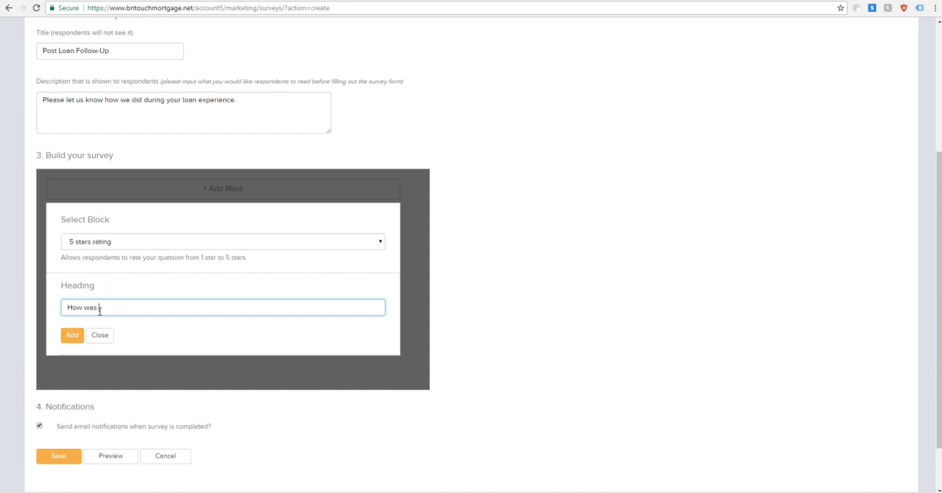
type("your experience")
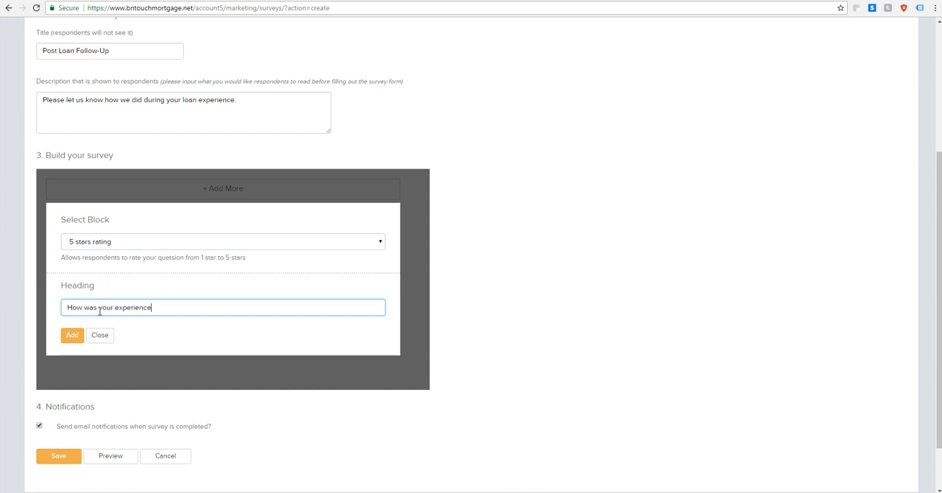
type("overall")
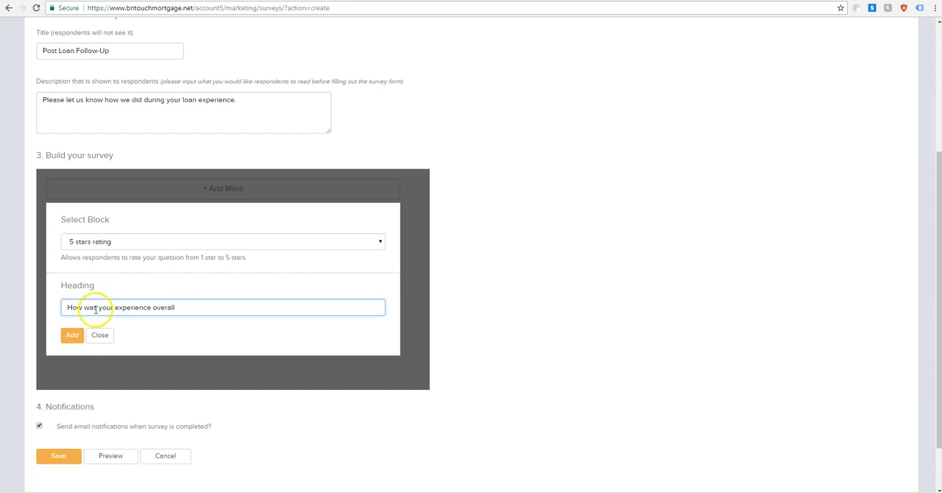
left_click(71, 335)
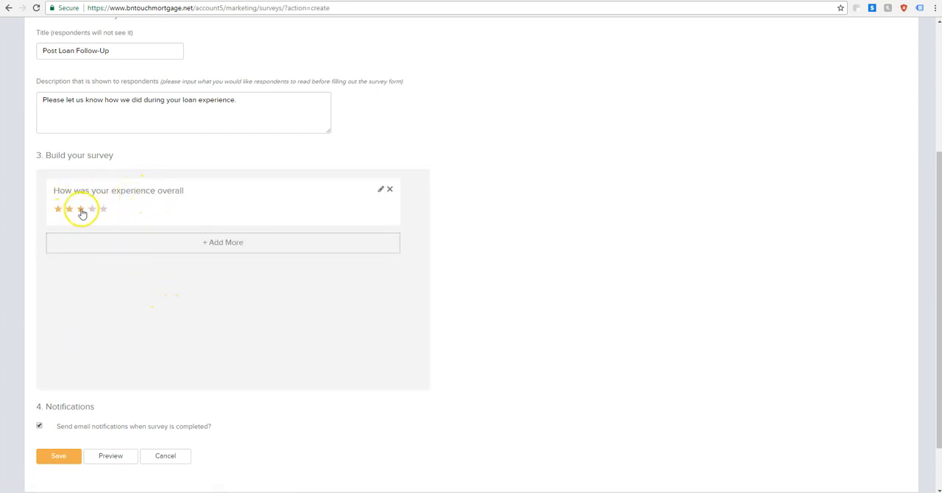
Add a Rate 1 to 10 question 'How likely are you to recommend us' with 10 = very likely.
left_click(81, 209)
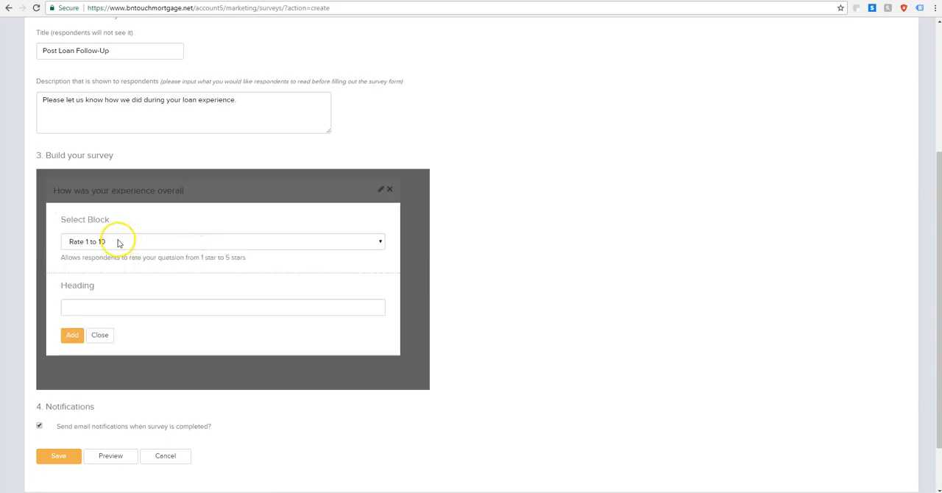
left_click(221, 242)
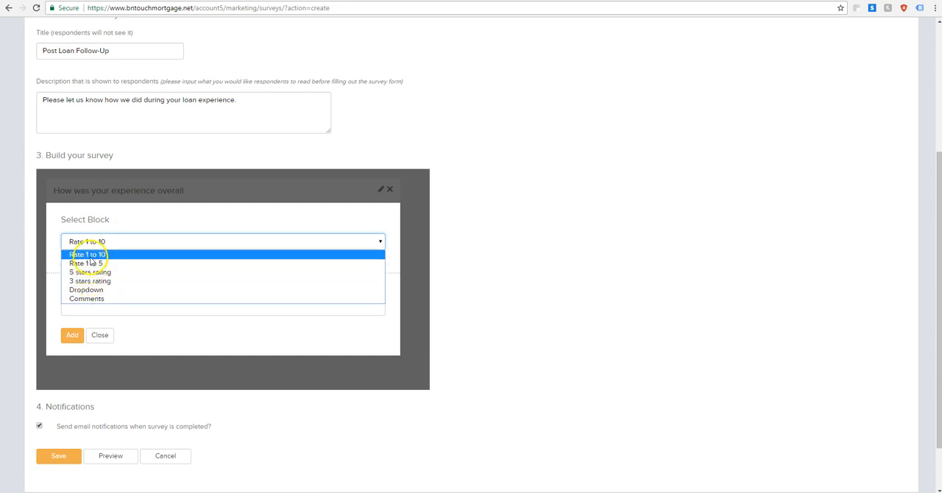
type("H")
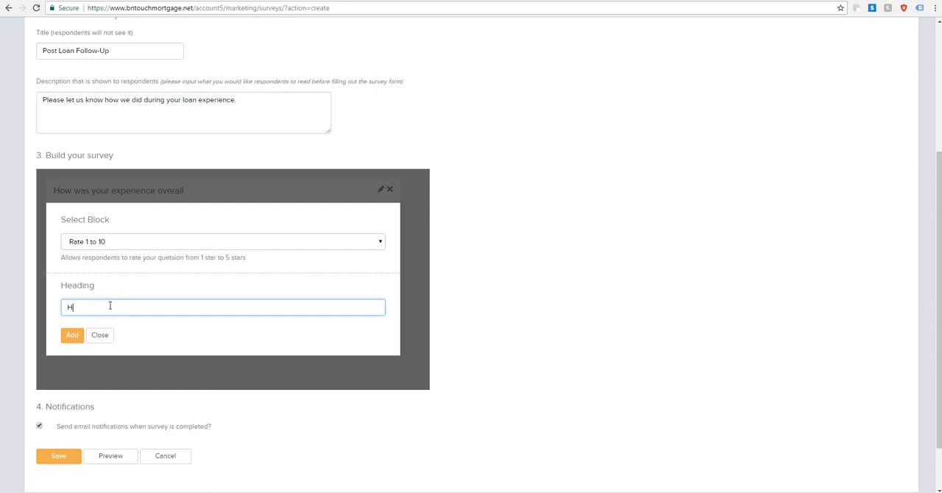
type("ow likely are")
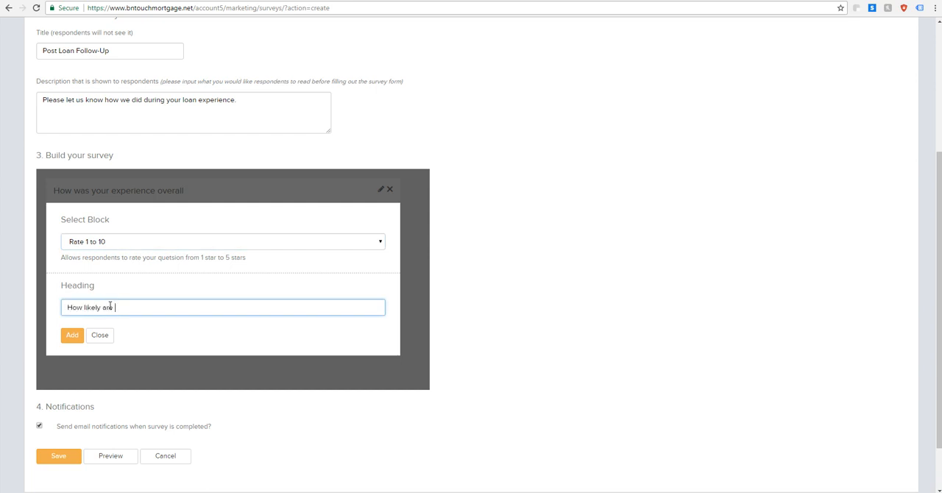
type("you to recommend us to a friend?")
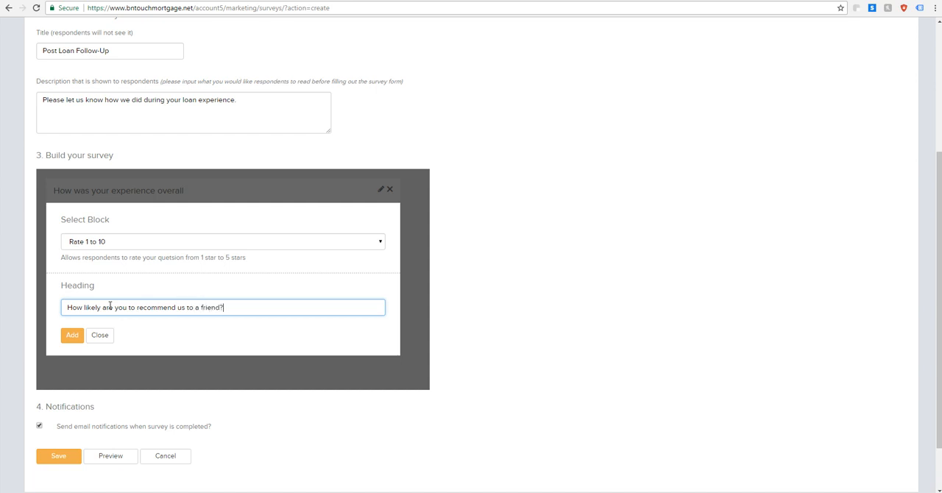
type("(")
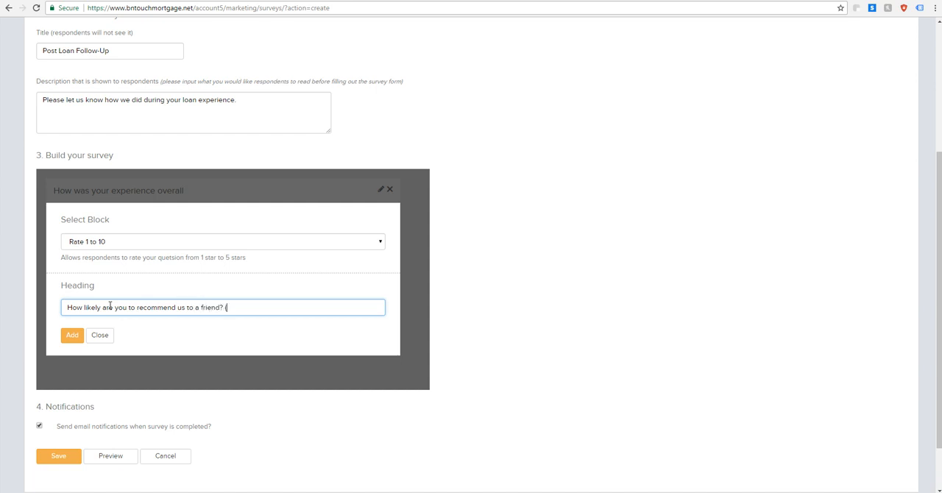
type("(")
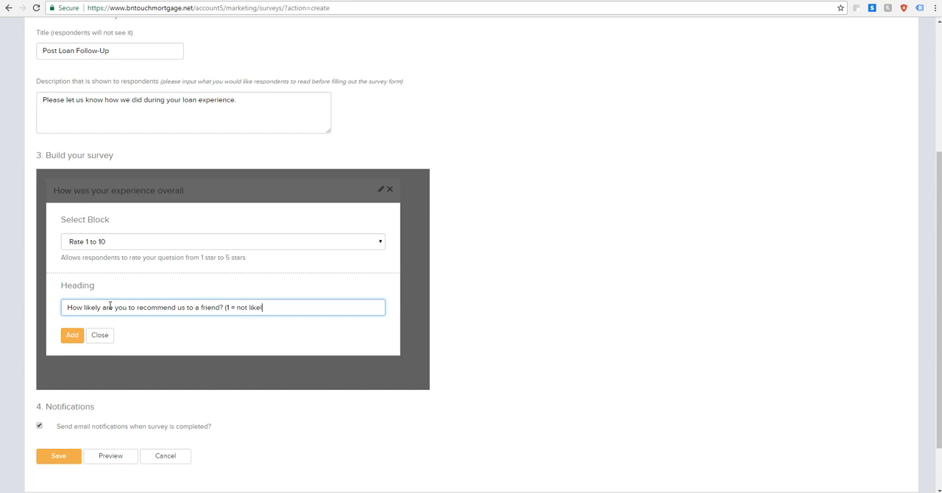
type(", 10")
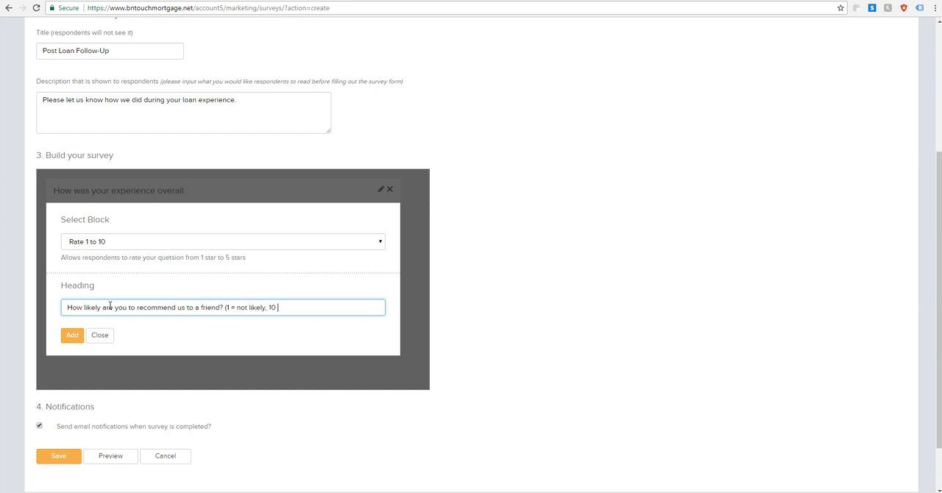
type("= very likely")
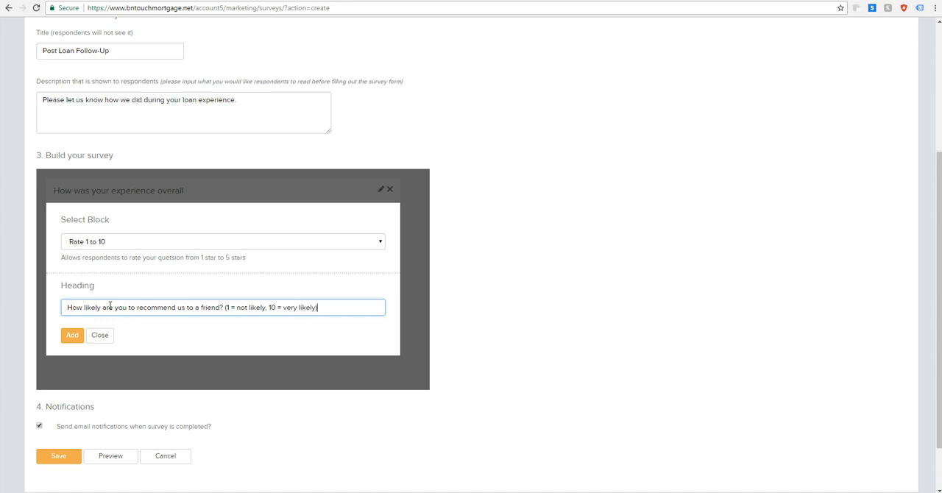
left_click(70, 336)
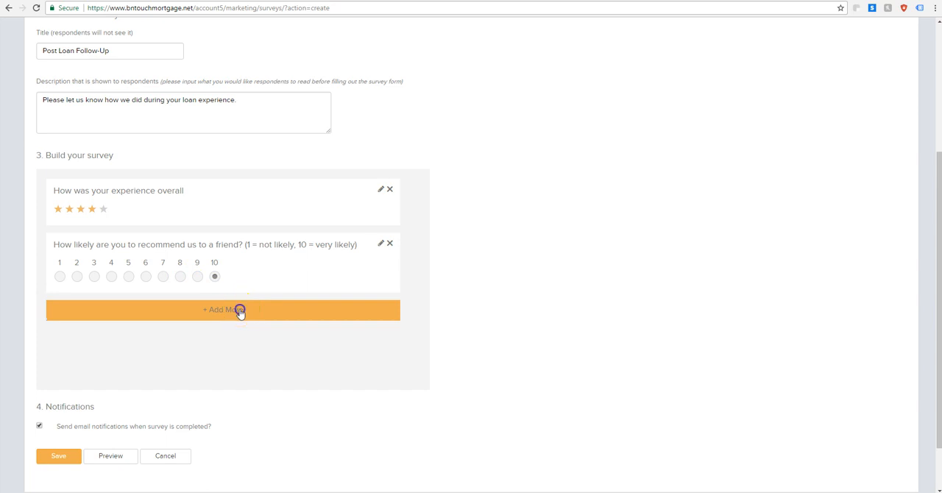
Add a dropdown question 'Who was your loan officer?' with options John, Jane, Jim and Janice.
left_click(224, 309)
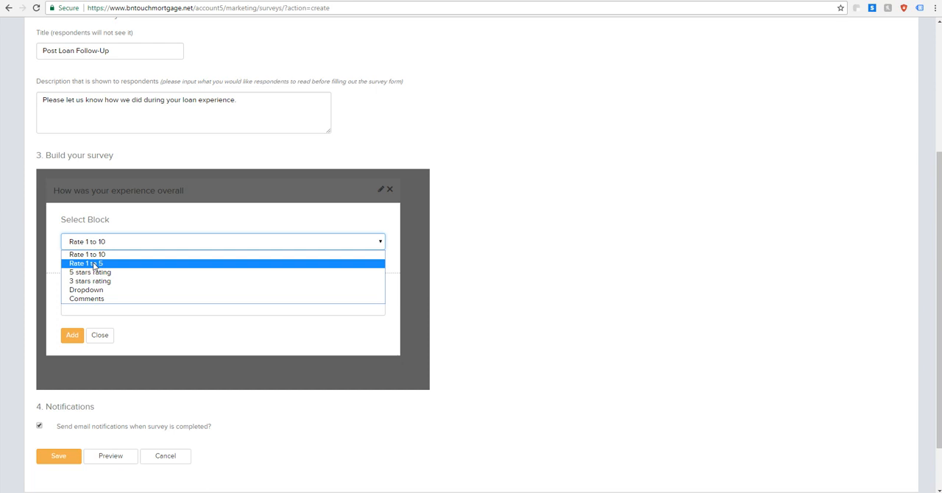
left_click(85, 288)
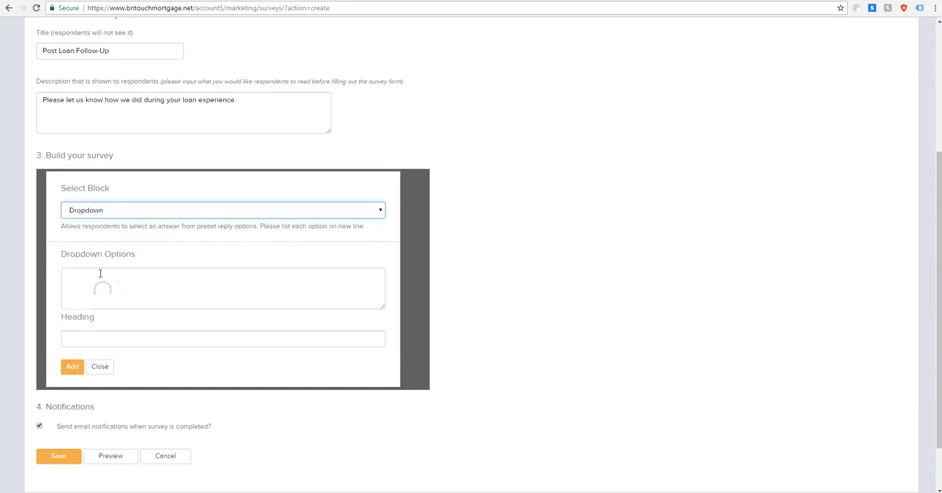
left_click(221, 338)
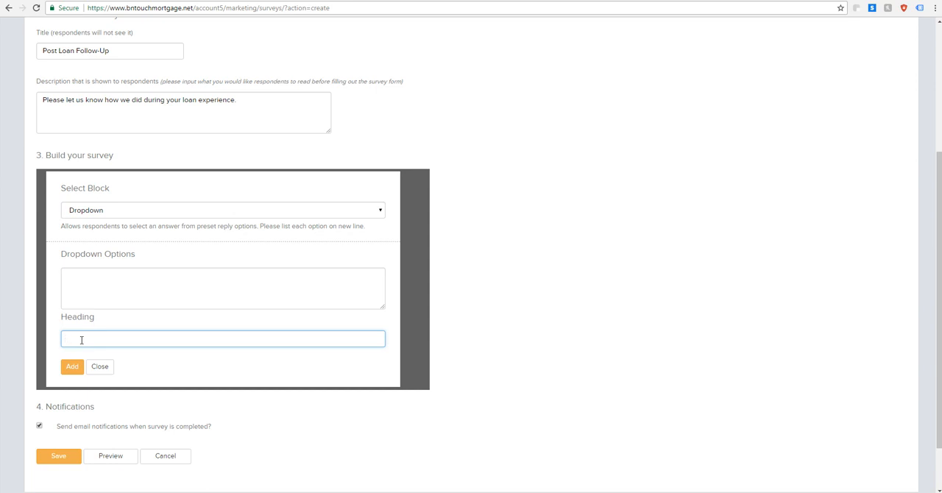
type("Who w")
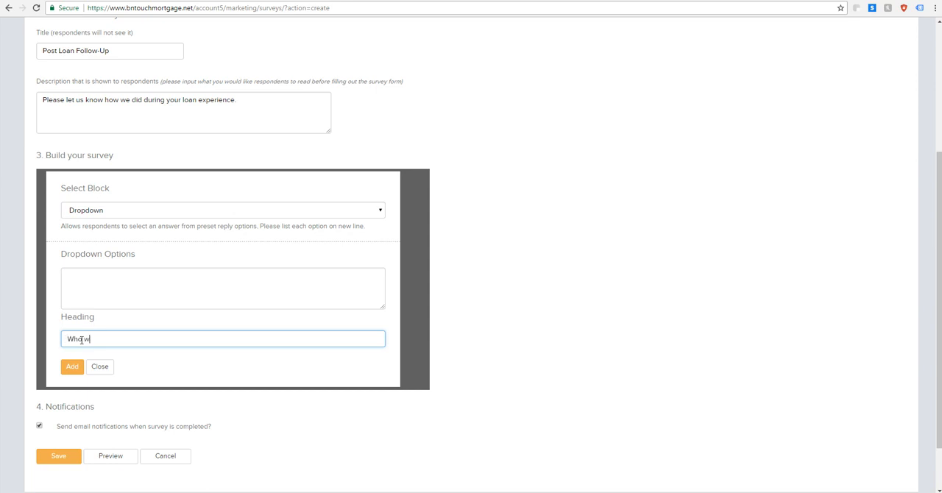
type("as your loan officer?")
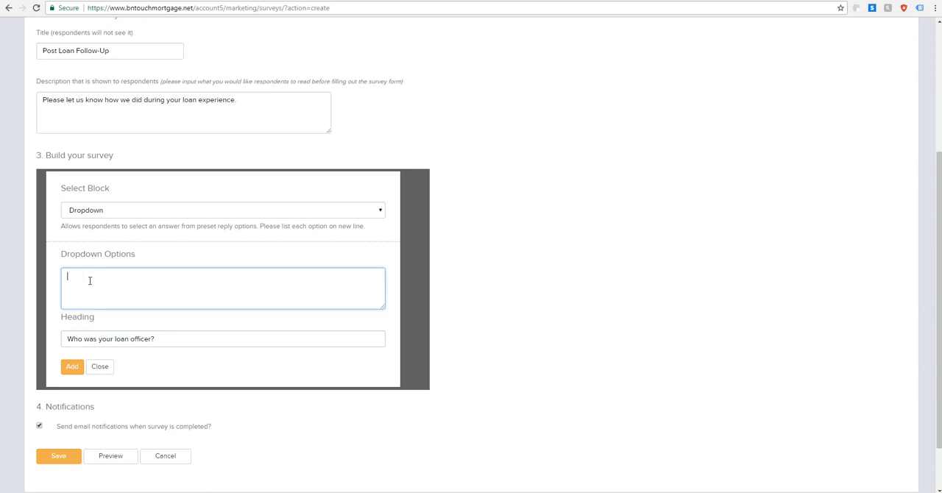
type("John")
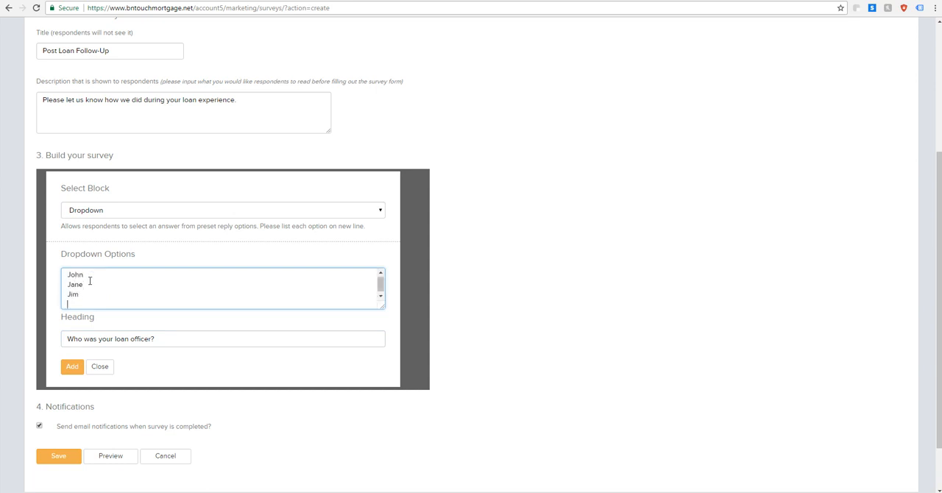
type("Janice")
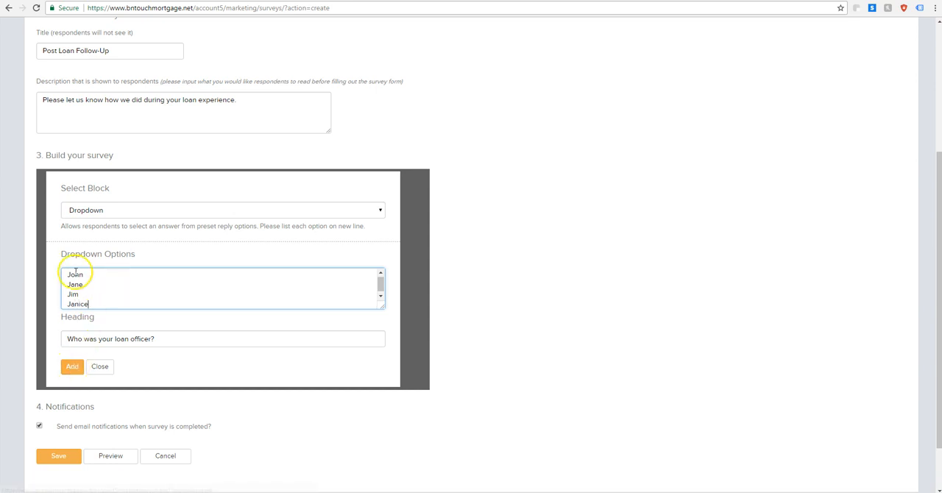
left_click(71, 367)
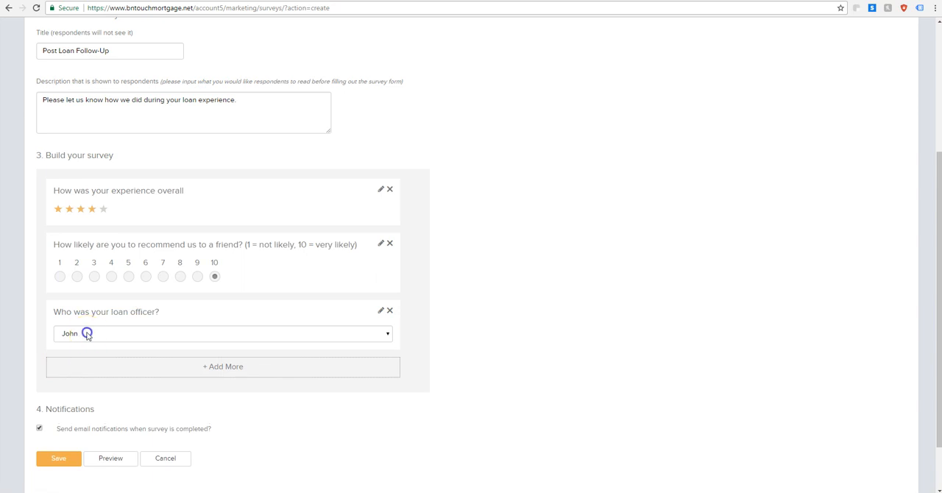
left_click(221, 332)
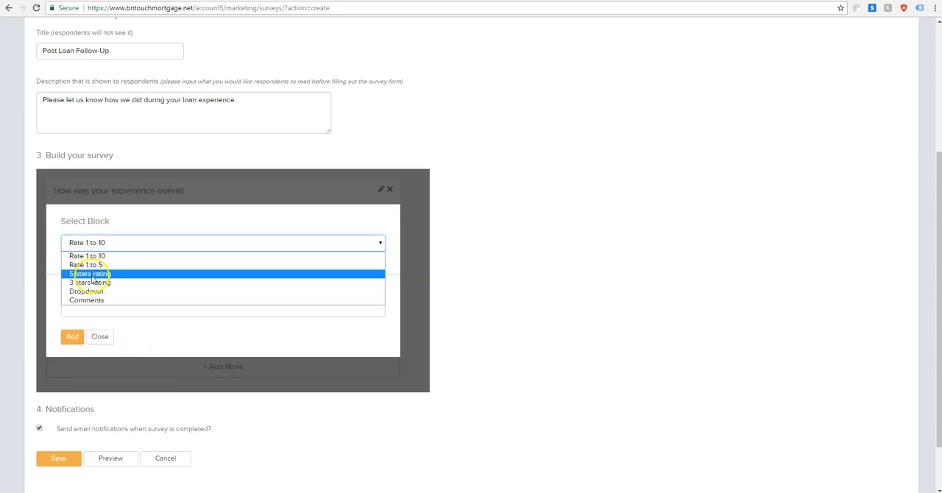
Add a Comments question 'Anything else you would like to add?' as the fourth question.
left_click(85, 300)
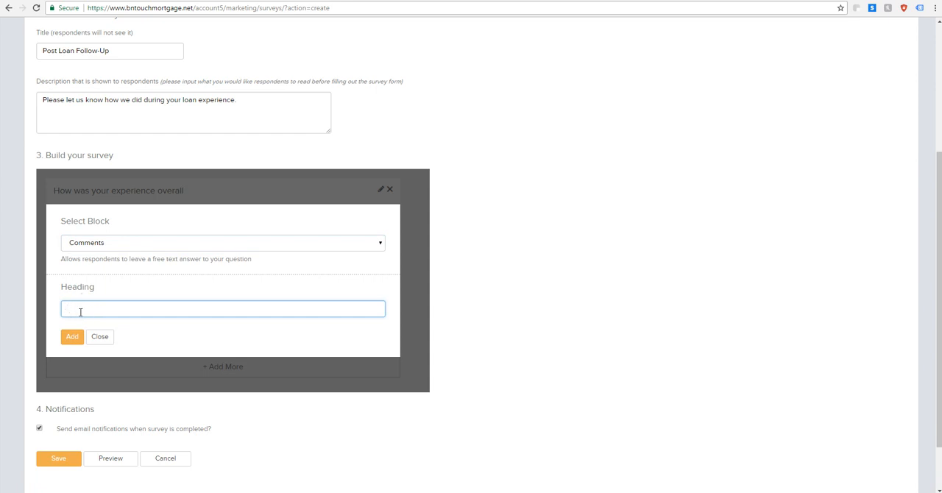
type("Anything else you would like to add?")
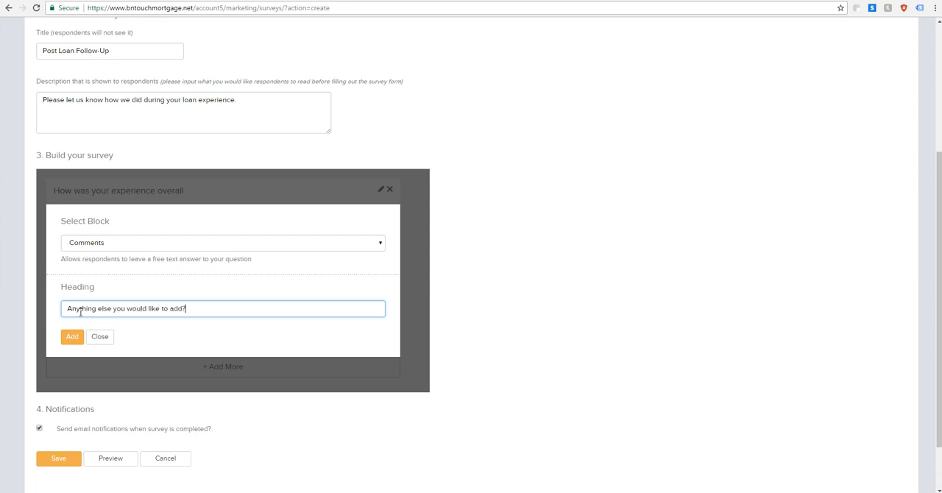
left_click(70, 335)
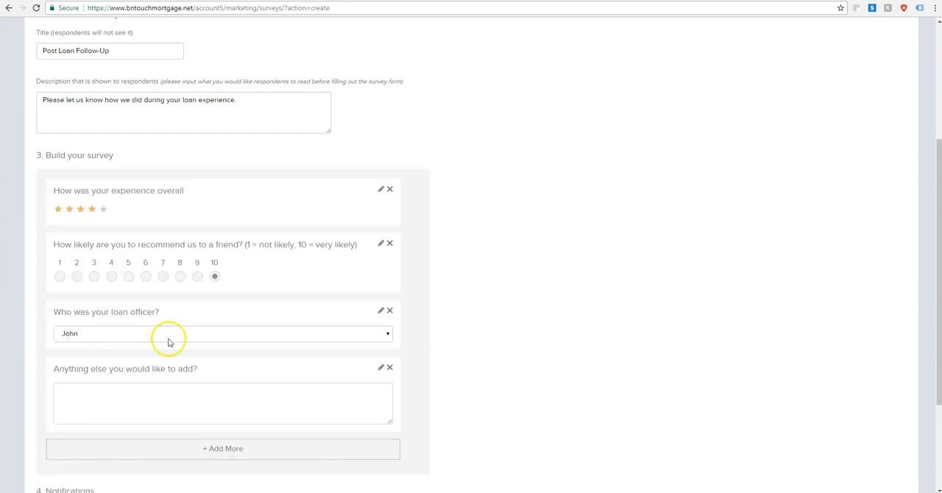
type("aslkd")
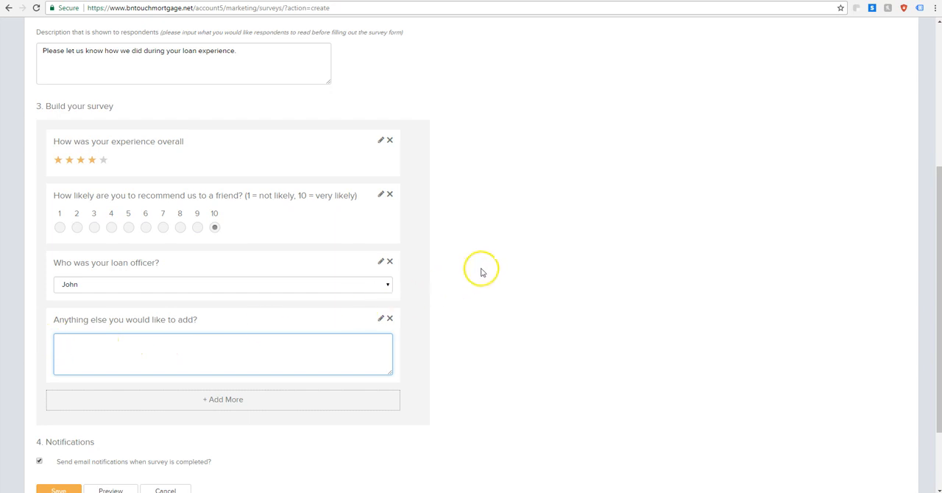
Uncheck completion email notifications and save the survey so it appears sixth in the list.
scroll("down", 3)
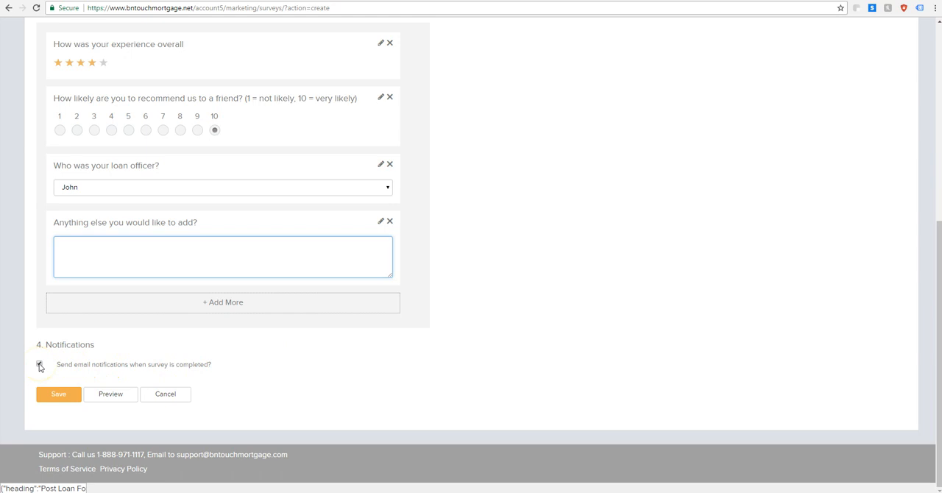
left_click(224, 256)
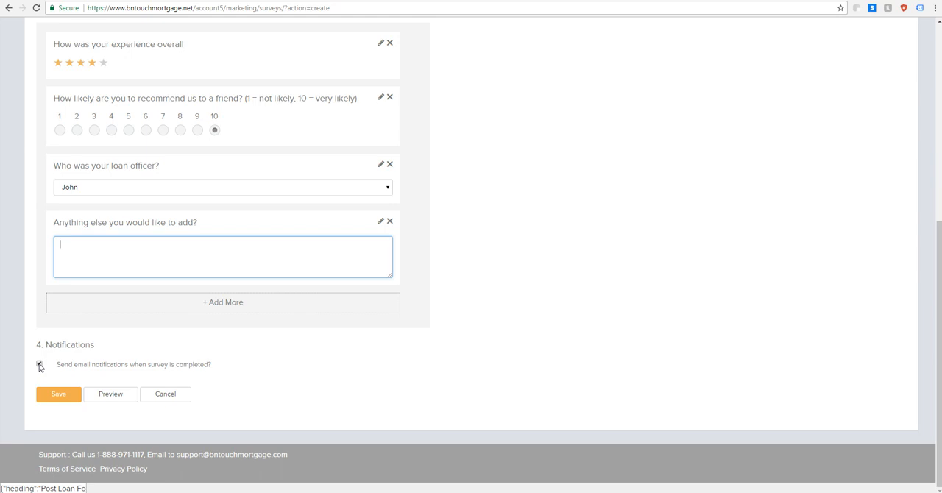
left_click(38, 364)
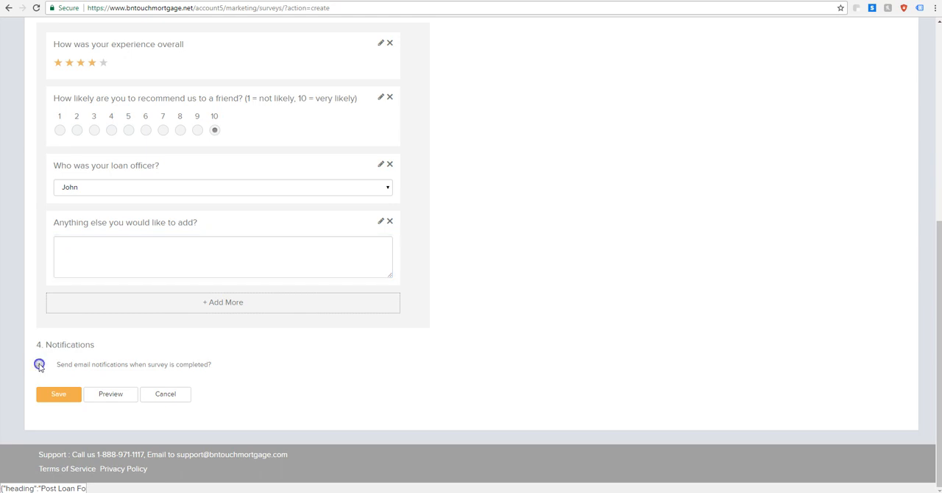
left_click(59, 394)
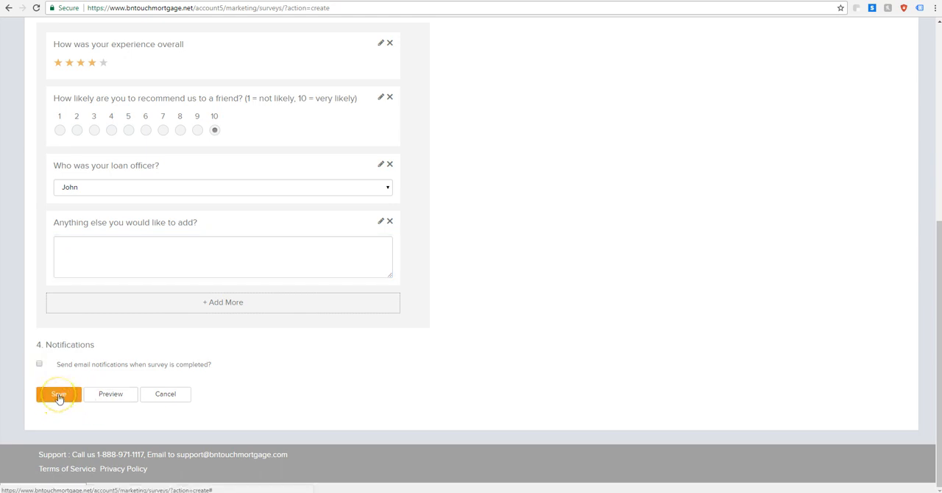
left_click(59, 394)
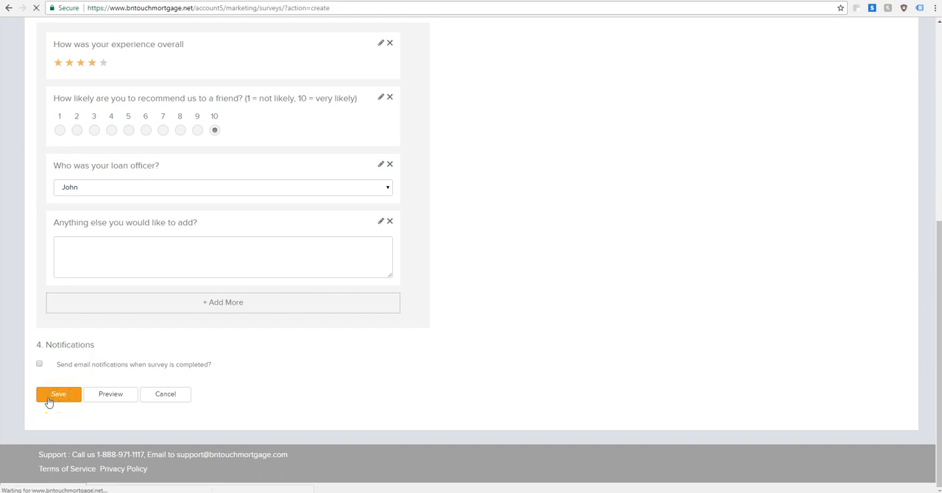
left_click(59, 394)
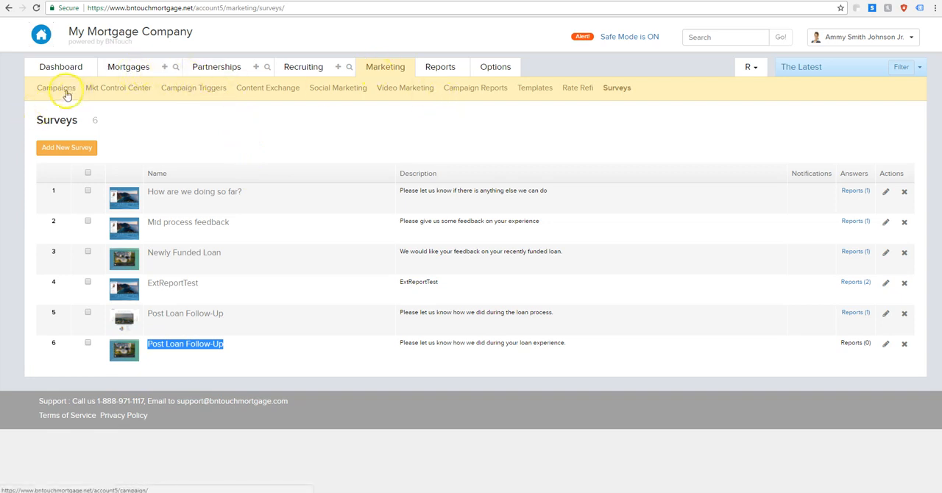
Open the Post Loan Follow-Up campaign's email step with subject 'Let Us Know How We Did.'.
left_click(56, 88)
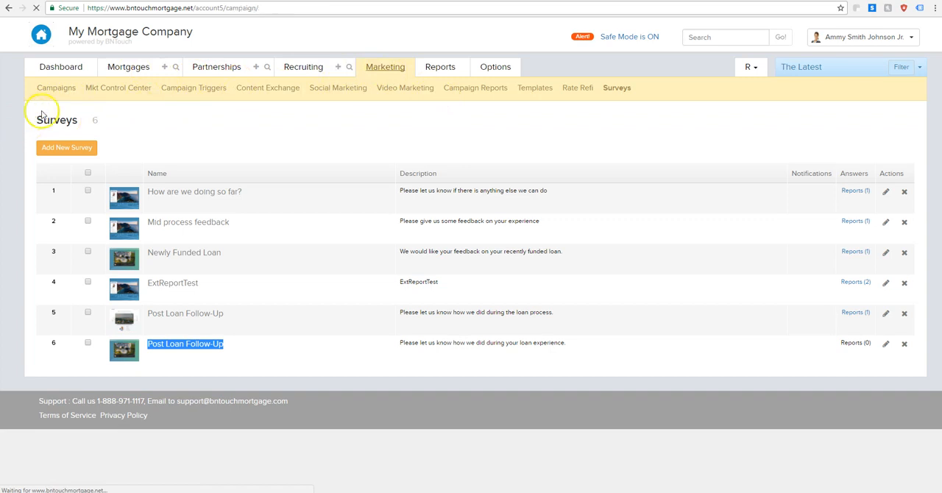
left_click(56, 88)
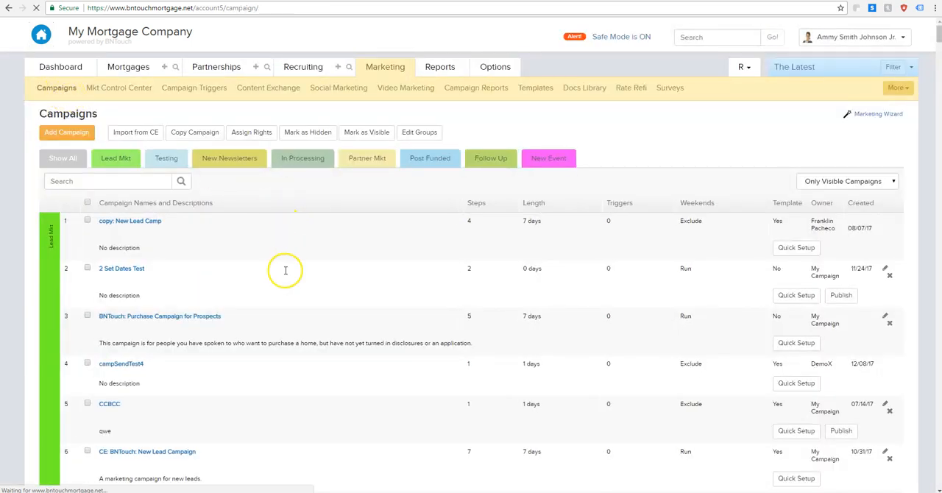
scroll("down", 3)
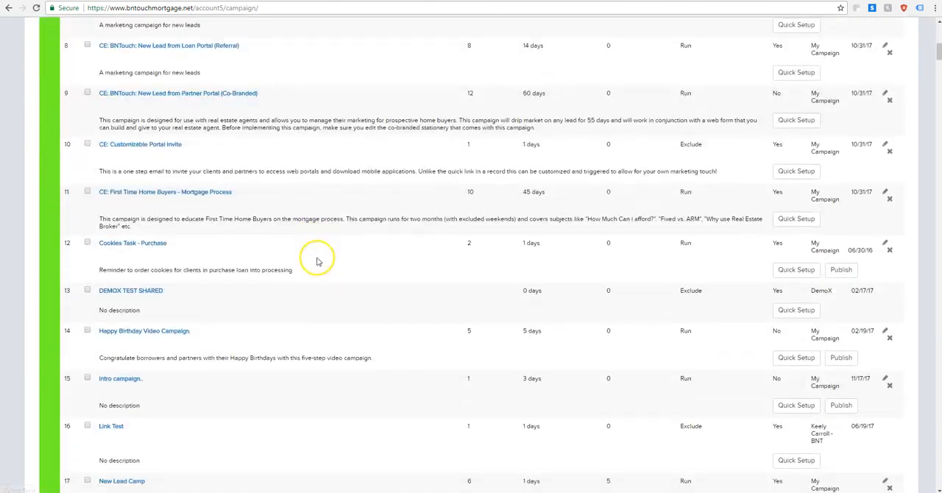
scroll("down", 3)
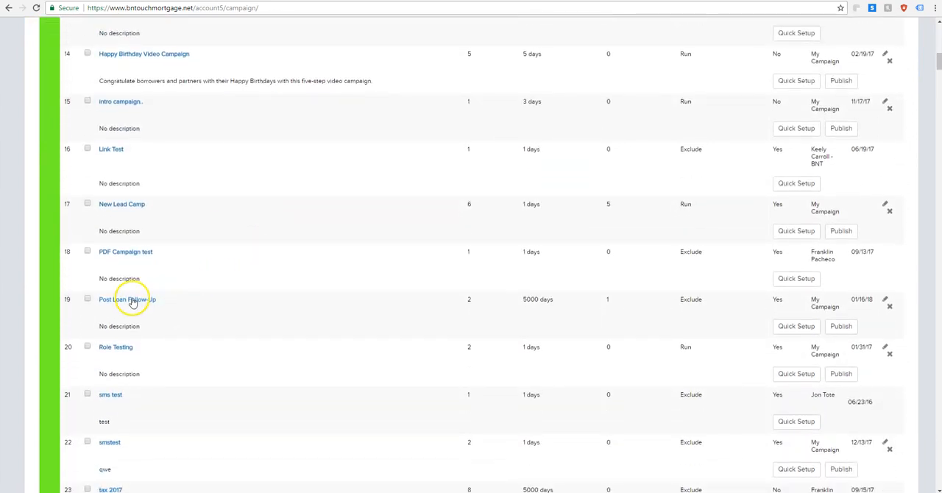
left_click(127, 300)
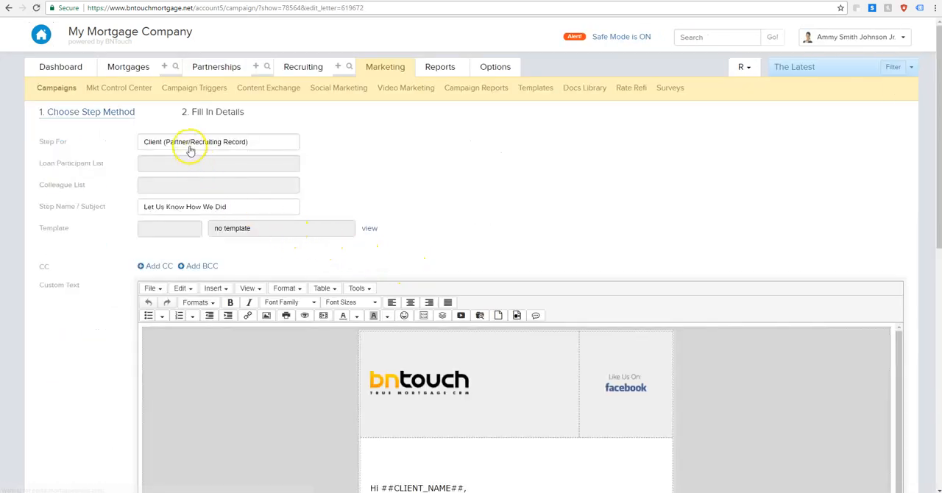
Select and delete the 'Please click below…' line and the old ##SURVEY_16## placeholder from the email body.
scroll("down", 3)
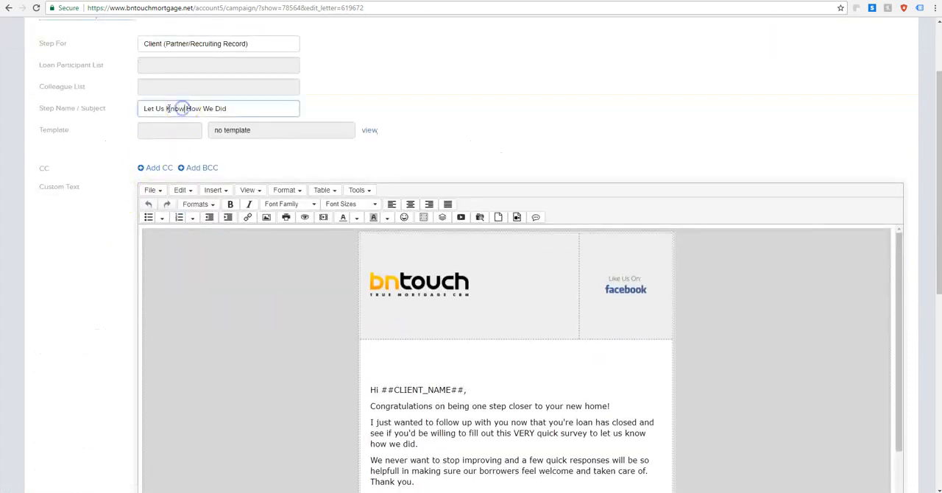
scroll("down", 3)
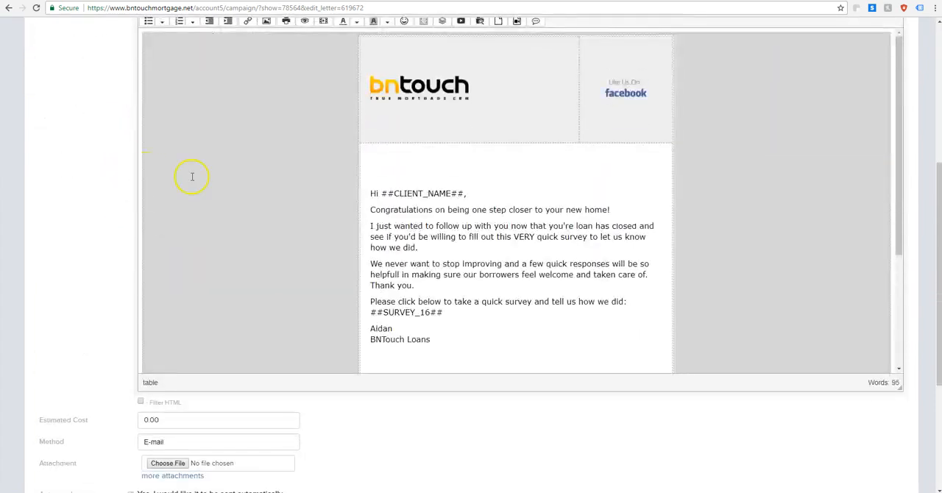
scroll("down", 3)
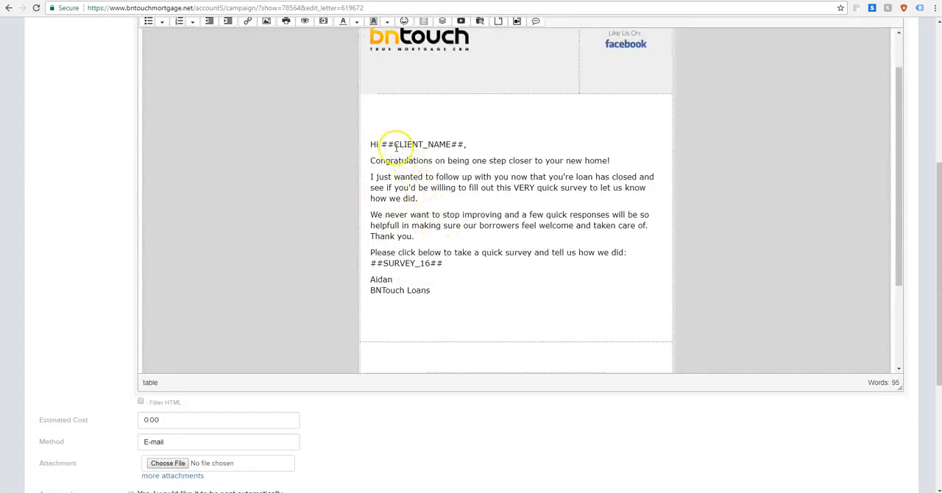
double_click(419, 144)
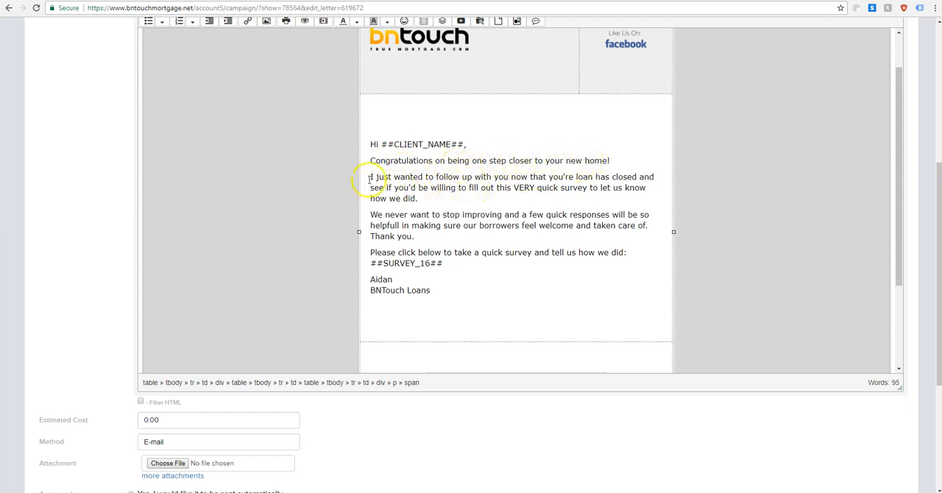
mouse_move(493, 181)
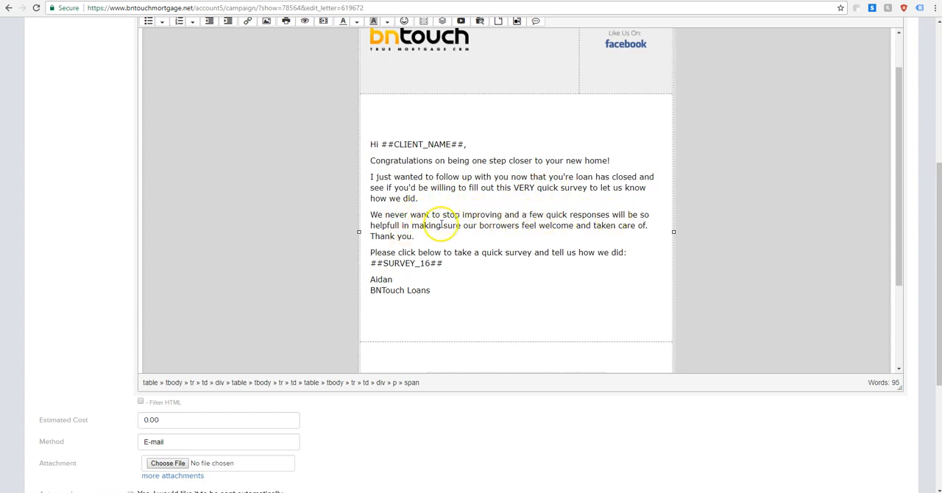
mouse_move(578, 225)
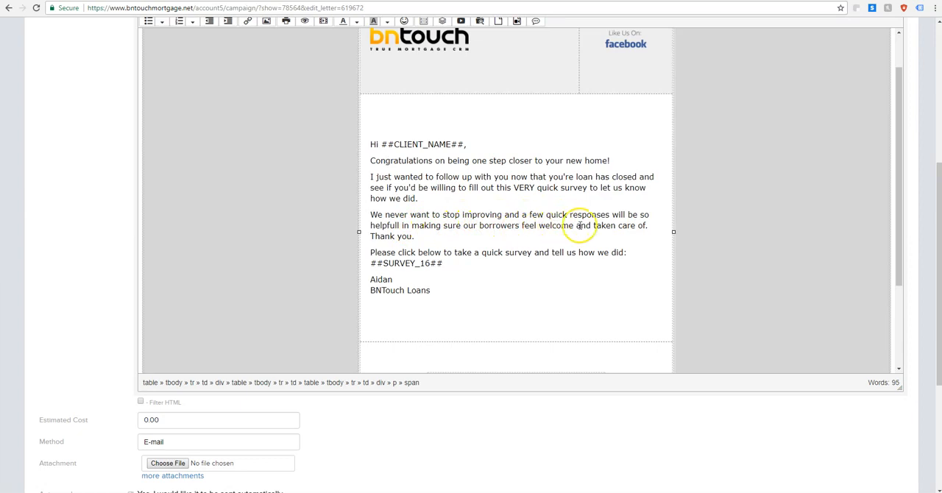
left_click(430, 264)
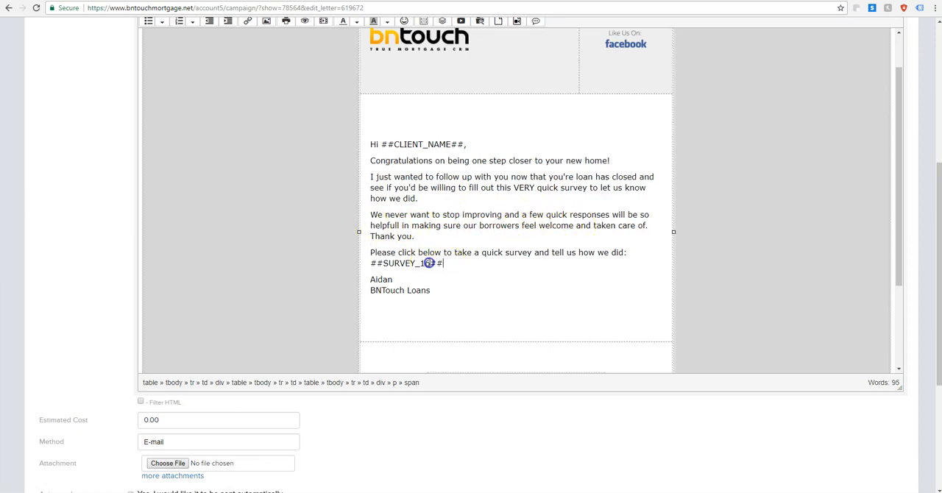
left_click_drag(371, 253, 443, 262)
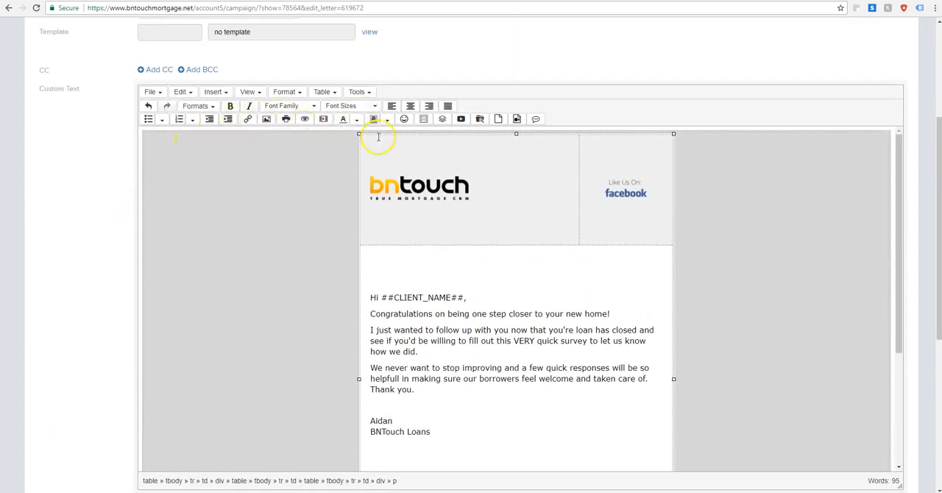
mouse_move(535, 118)
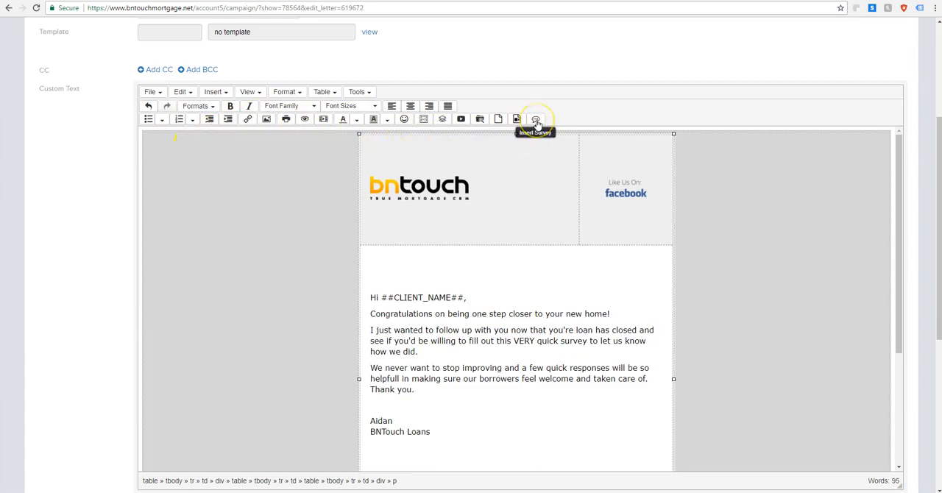
Insert the Post Loan Follow-Up survey as ##SURVEY_17## and make its invitation text 12pt.
left_click(535, 118)
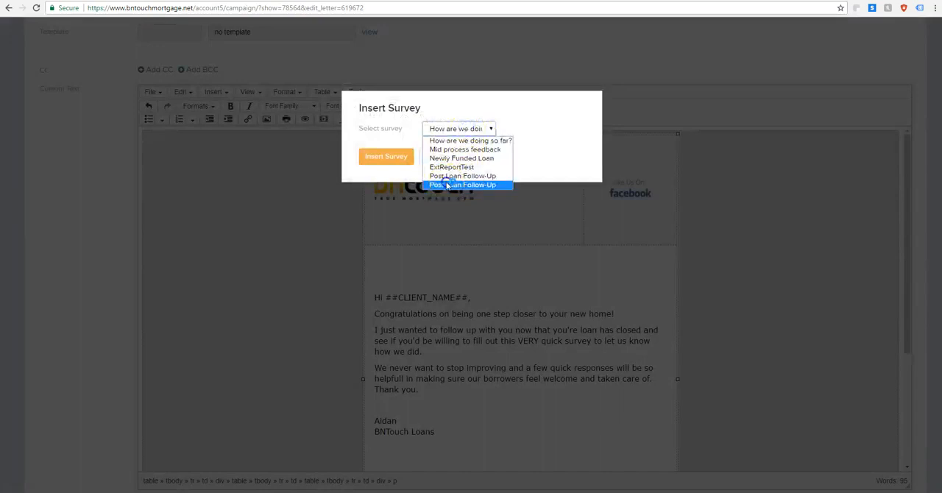
left_click(464, 186)
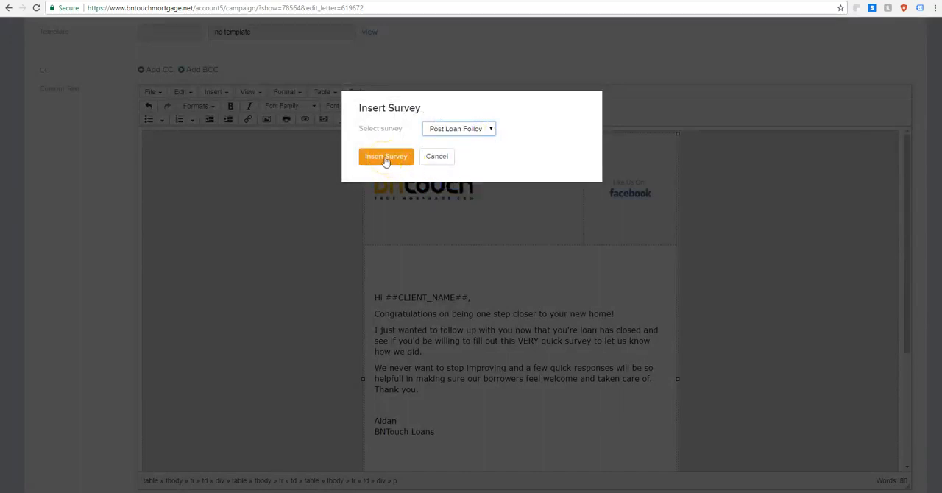
left_click(385, 155)
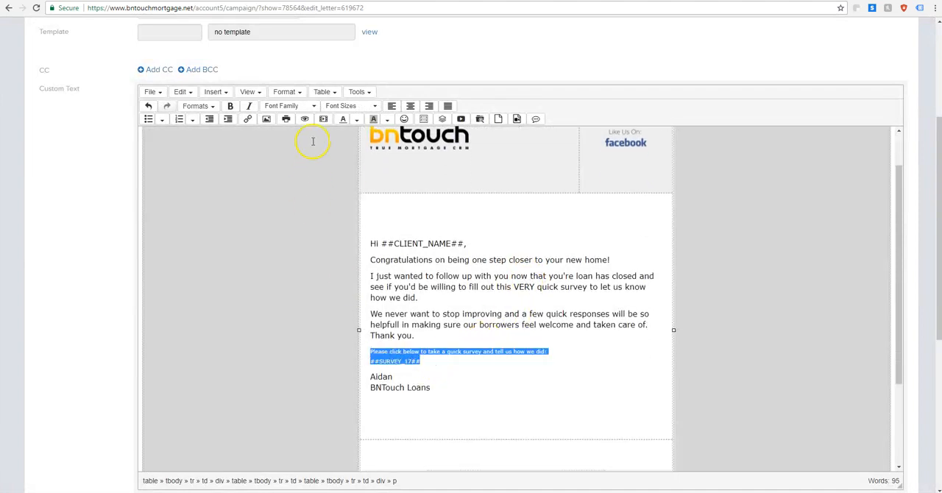
left_click(345, 106)
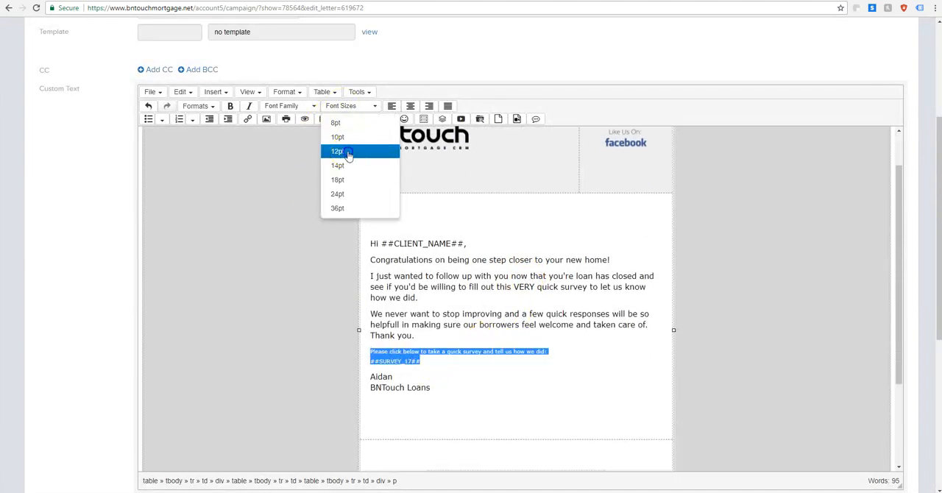
left_click(337, 150)
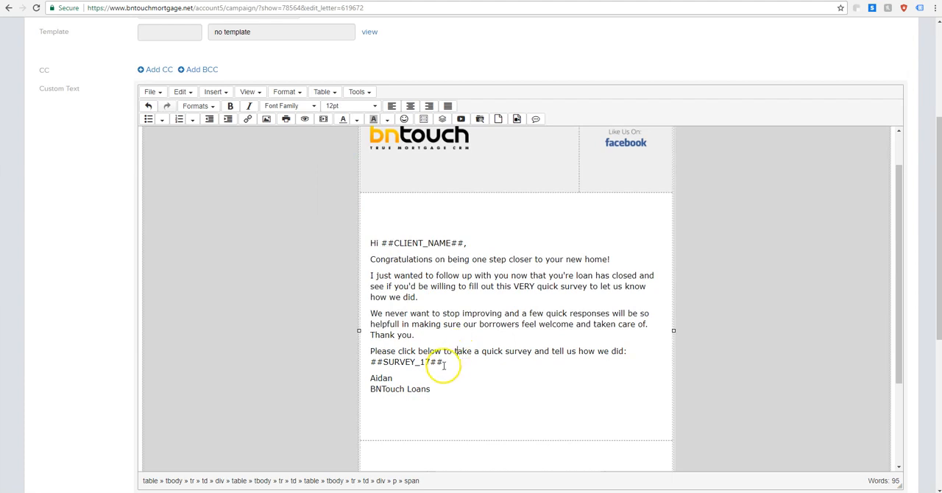
double_click(406, 362)
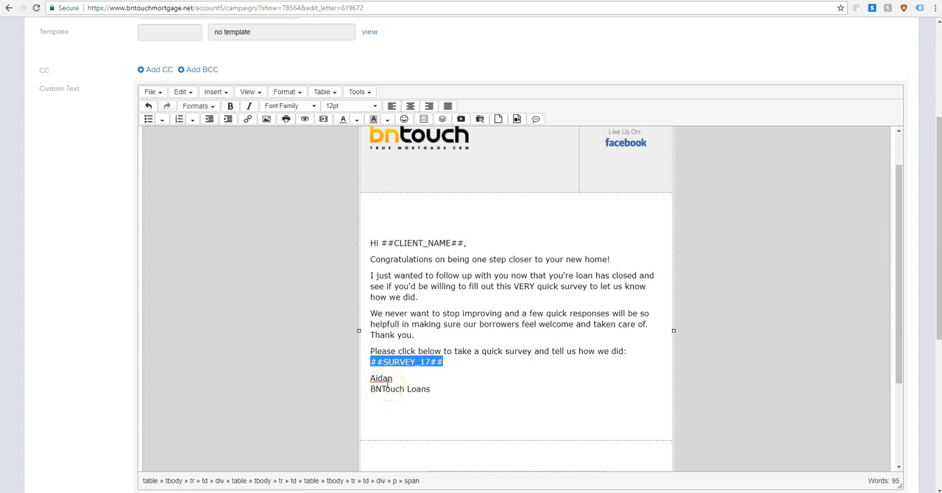
Update the campaign step so its email carries the new Survey link.
scroll("down", 3)
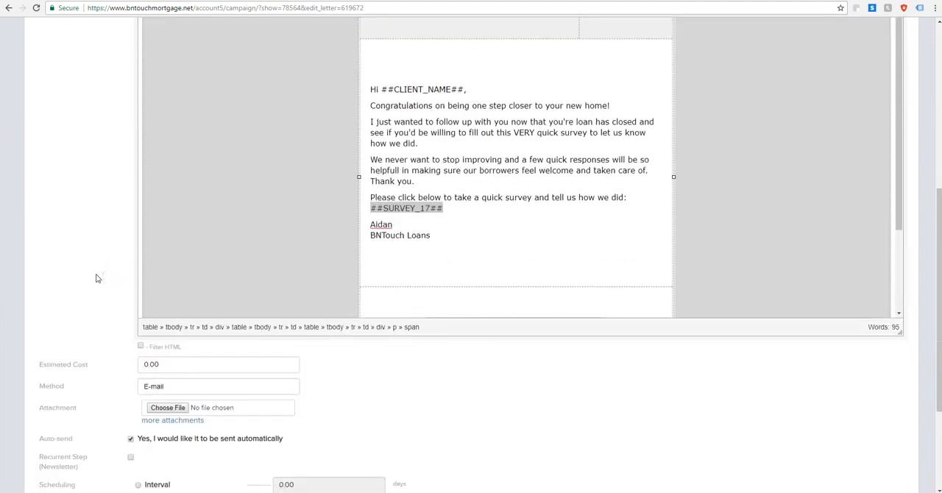
left_click(174, 409)
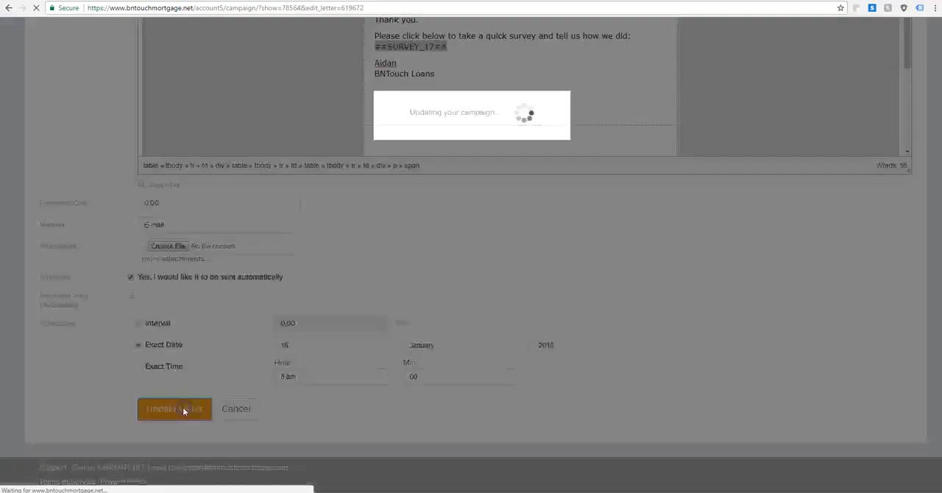
left_click(173, 408)
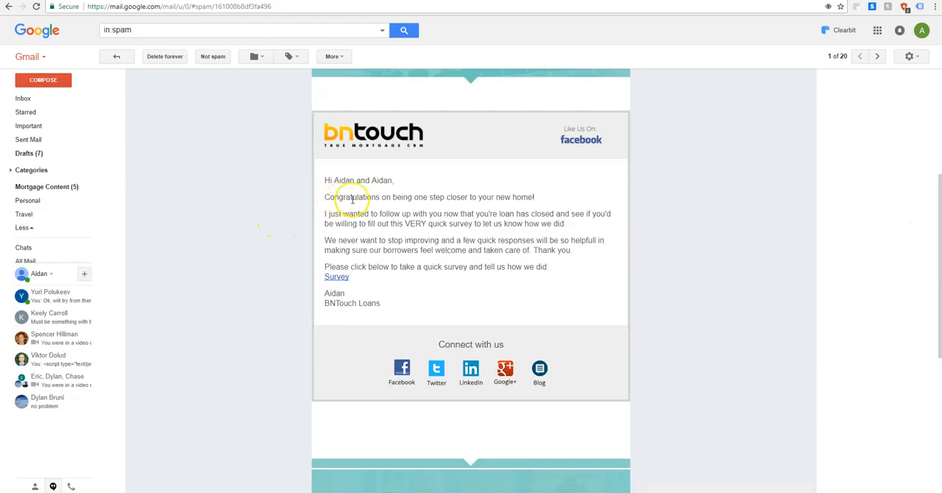
mouse_move(396, 218)
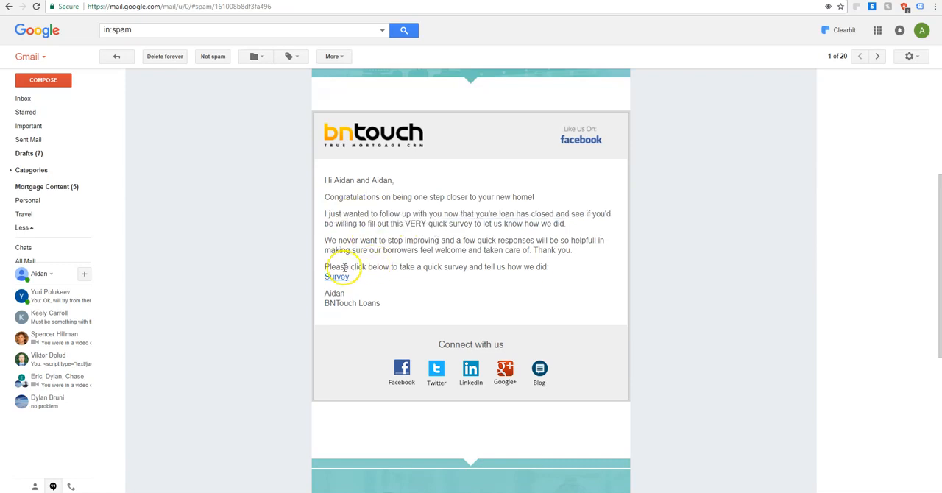
Follow the Survey link in the received follow-up email to the live questionnaire.
left_click_drag(324, 266, 546, 266)
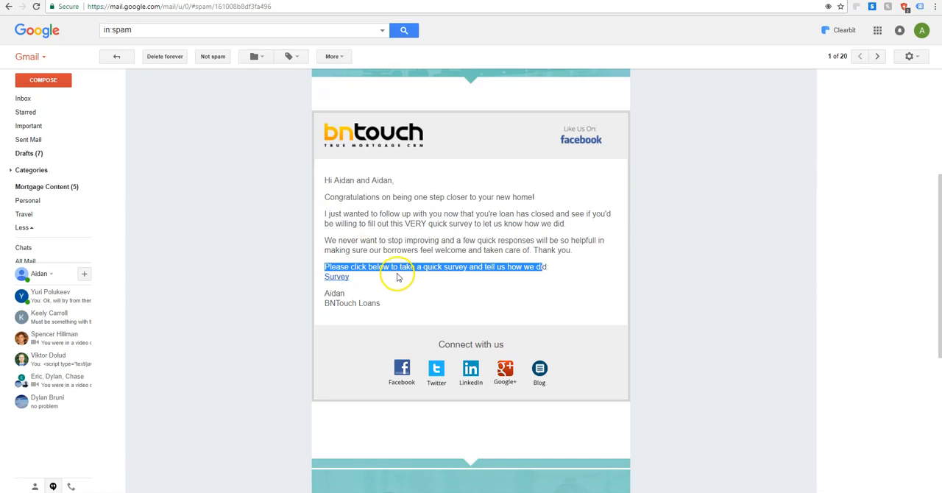
left_click(336, 275)
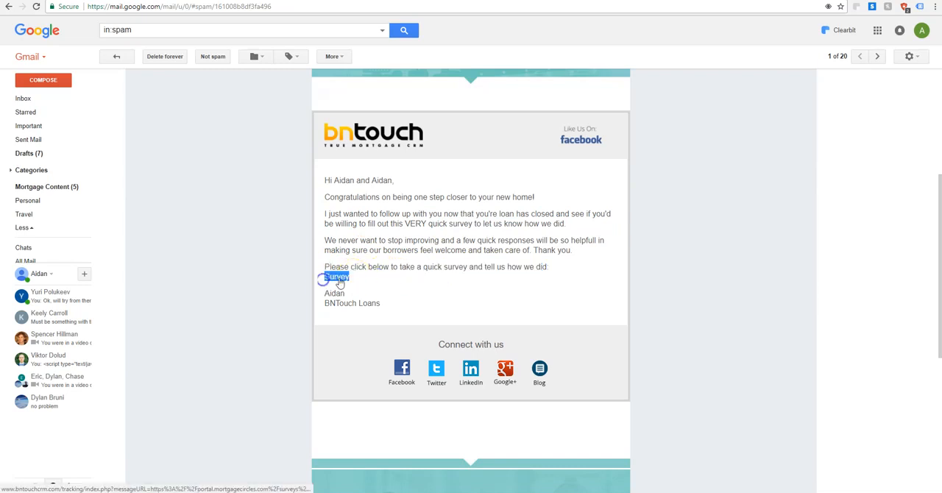
left_click(336, 275)
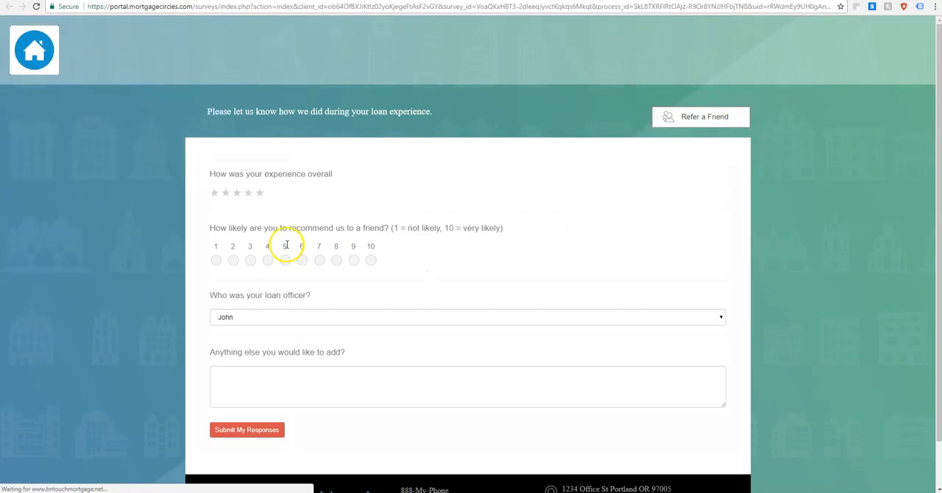
mouse_move(329, 368)
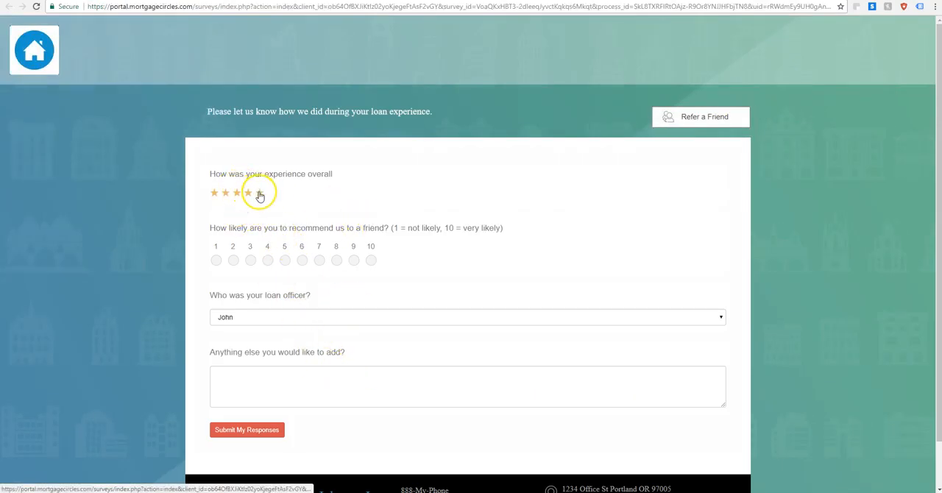
Answer five stars overall, 9 to recommend, Jim as loan officer, comment 'Jim', and submit.
left_click(259, 191)
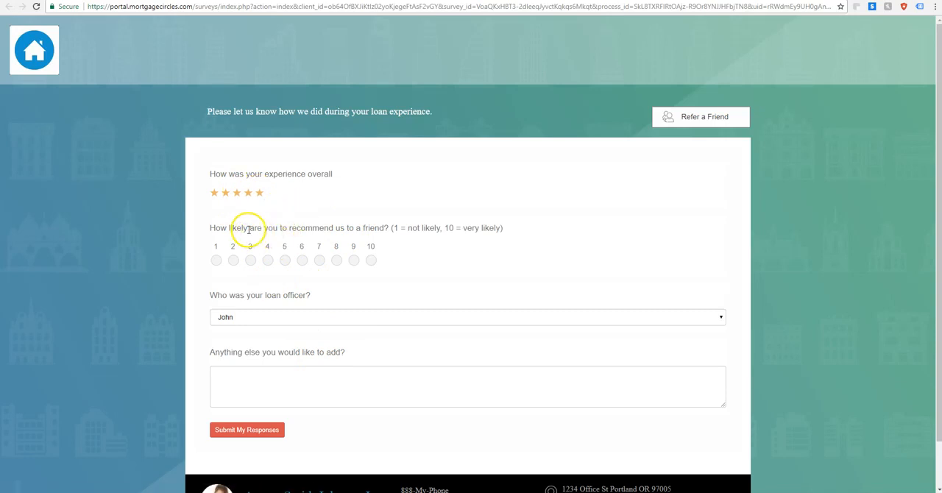
left_click(353, 261)
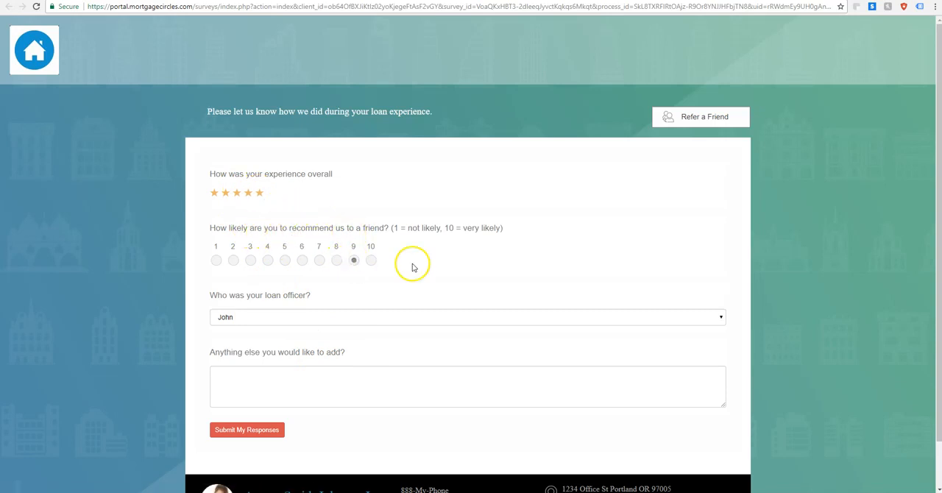
left_click(468, 318)
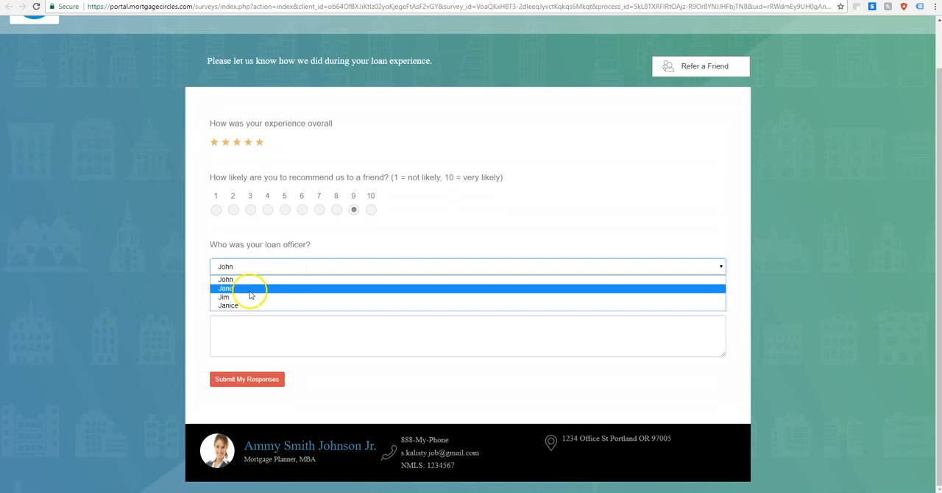
left_click(224, 297)
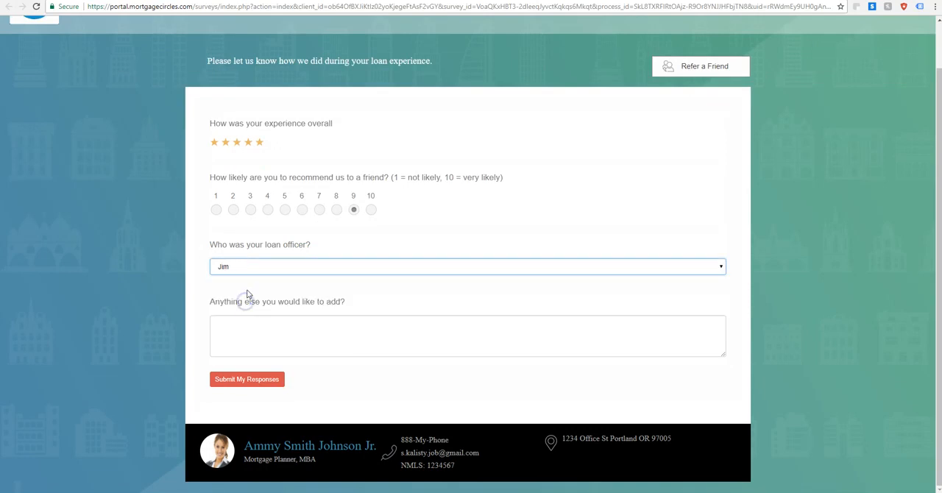
left_click(467, 336)
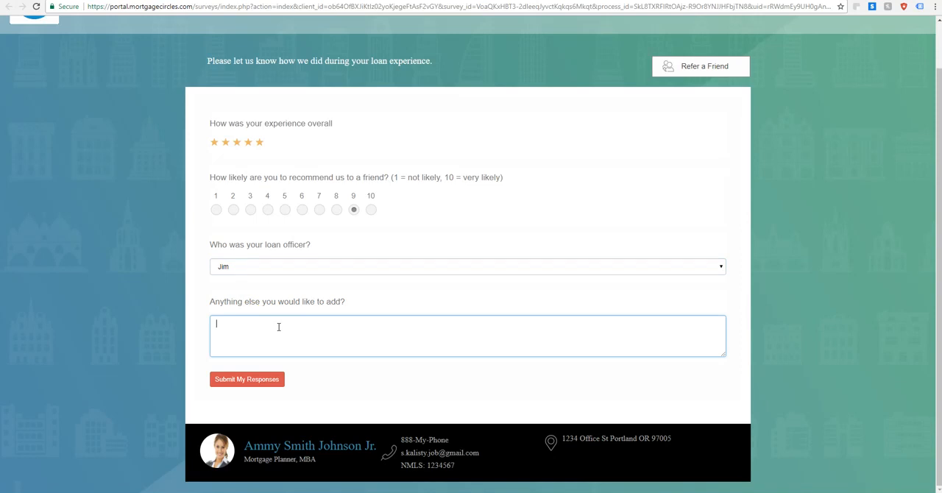
type("Jim")
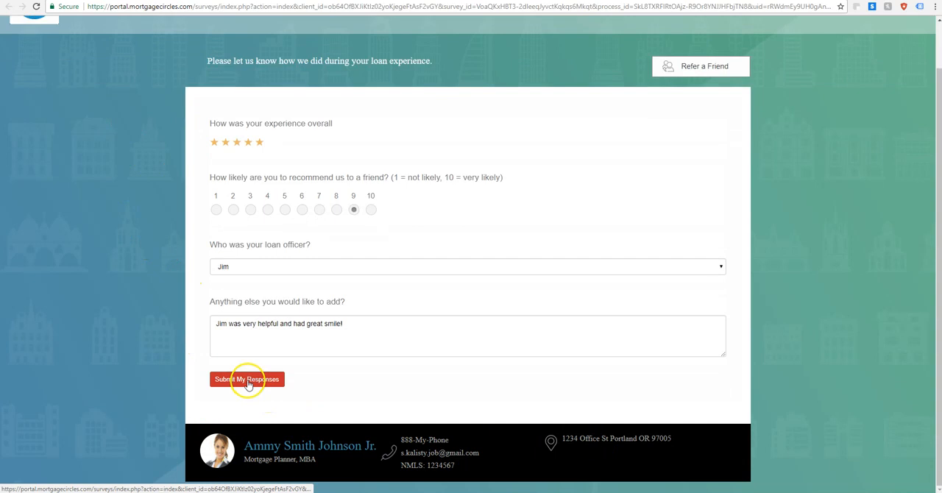
left_click(247, 379)
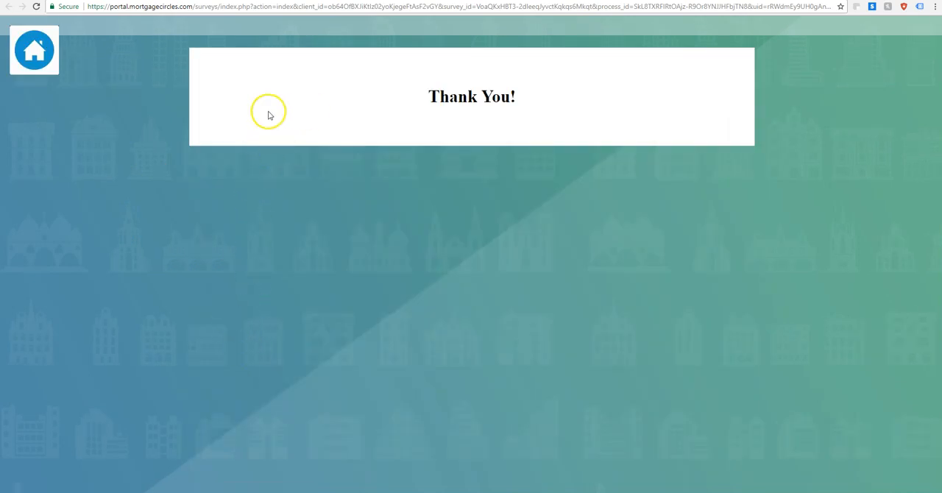
mouse_move(268, 103)
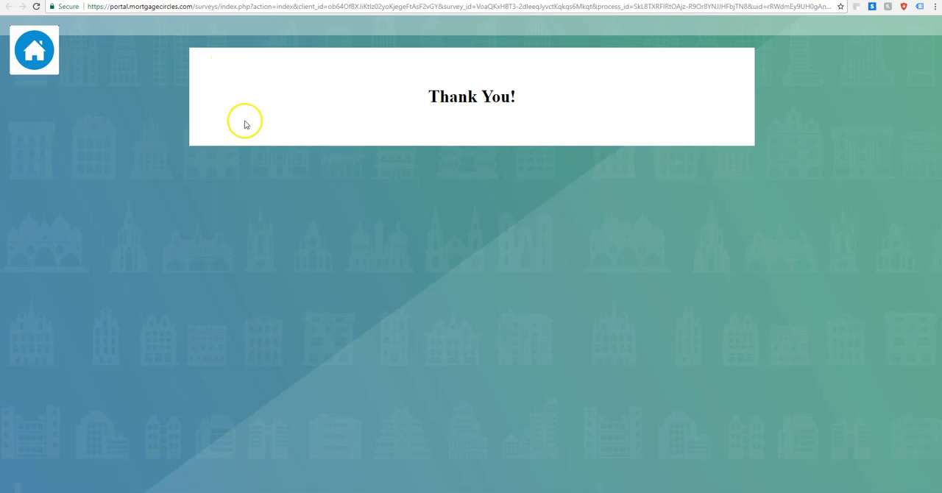
mouse_move(214, 77)
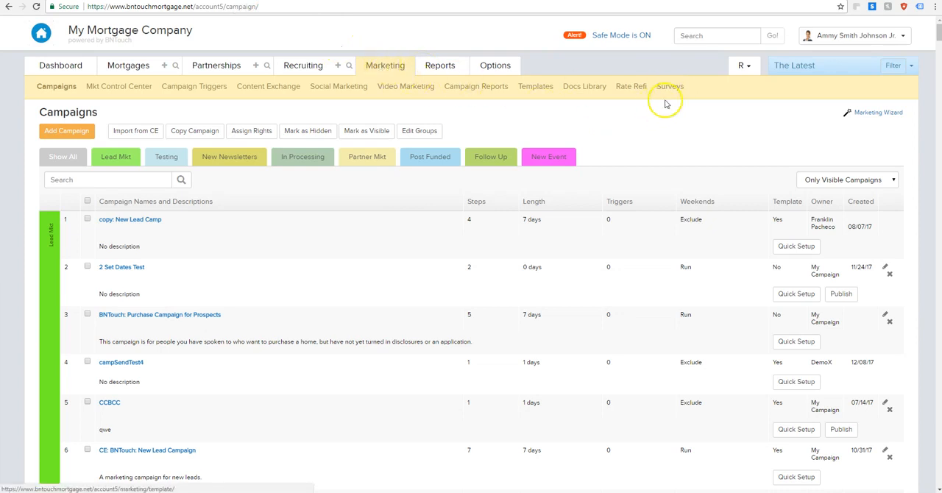
List the marketing surveys and view Reports (1) for the last Post Loan Follow-Up survey.
left_click(668, 85)
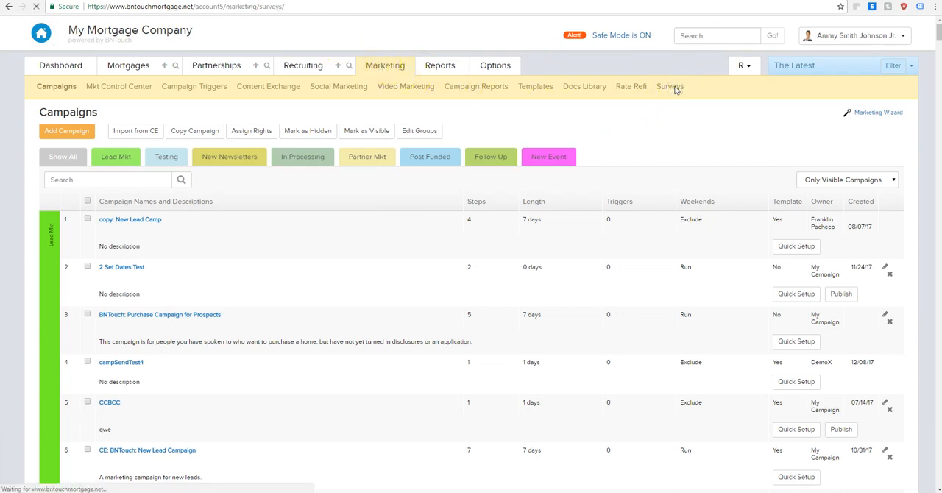
left_click(668, 85)
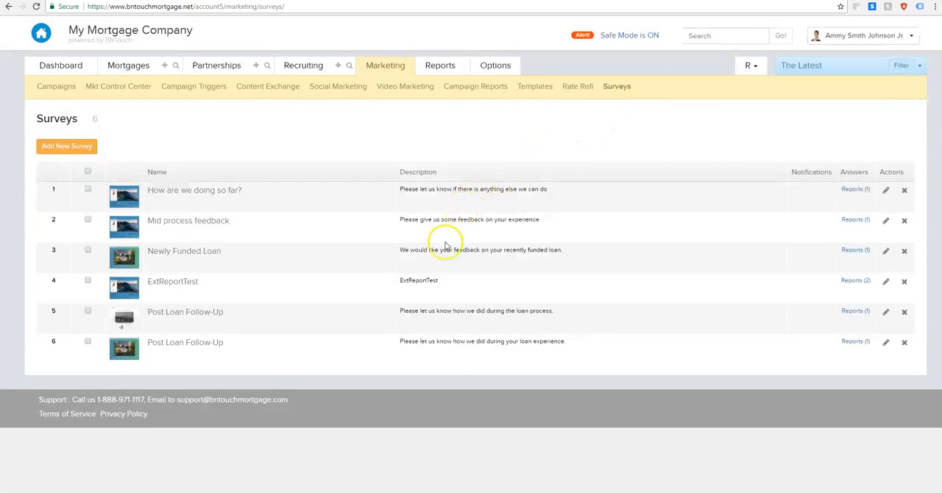
mouse_move(198, 341)
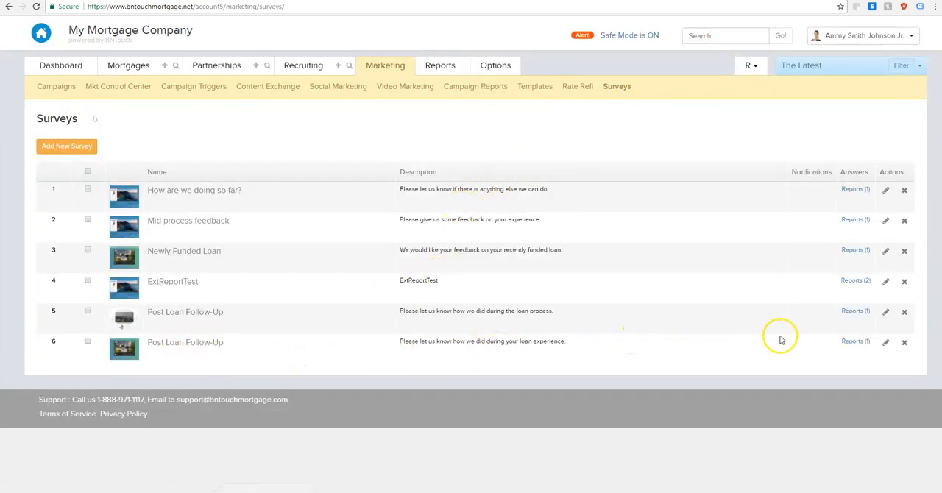
mouse_move(855, 341)
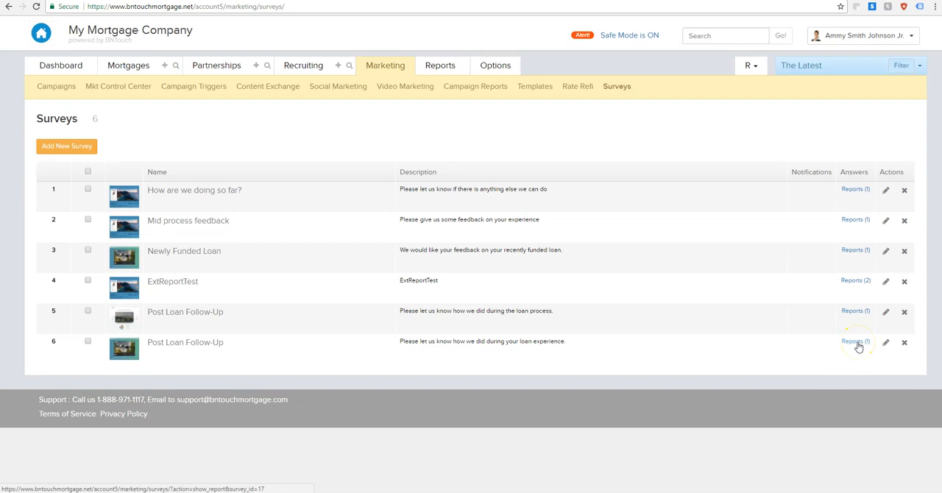
left_click(854, 341)
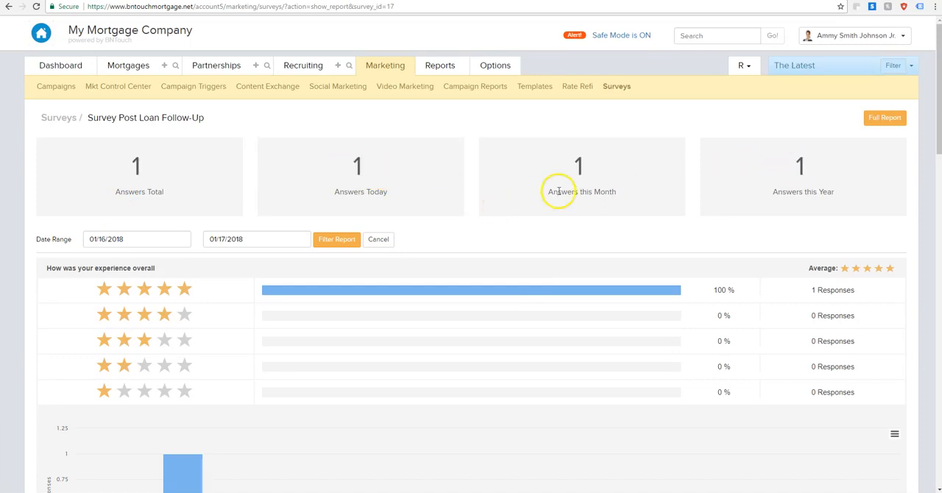
mouse_move(573, 173)
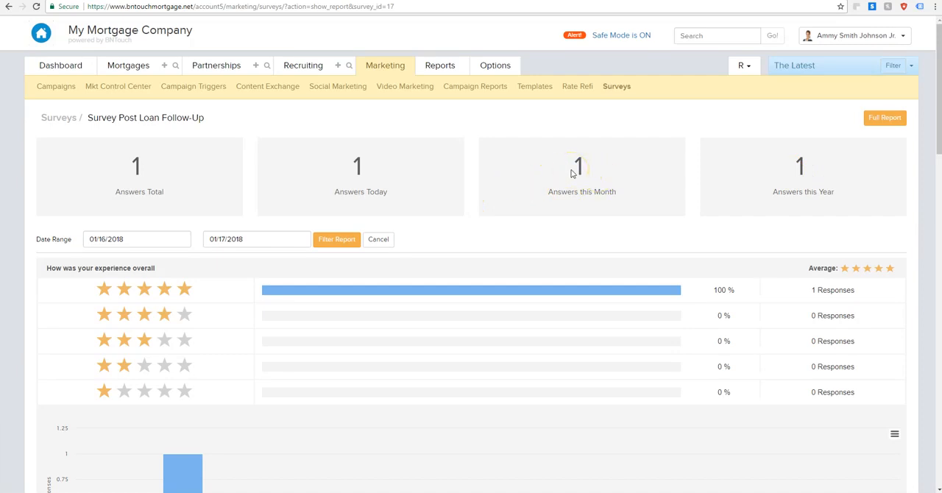
Scroll through the report's five-star overall rating chart and recommend-a-friend results.
scroll("down", 3)
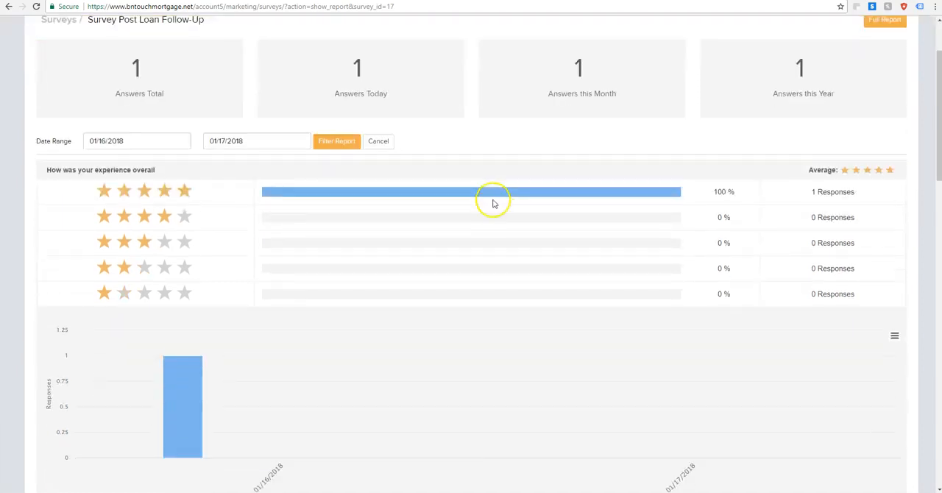
scroll("down", 3)
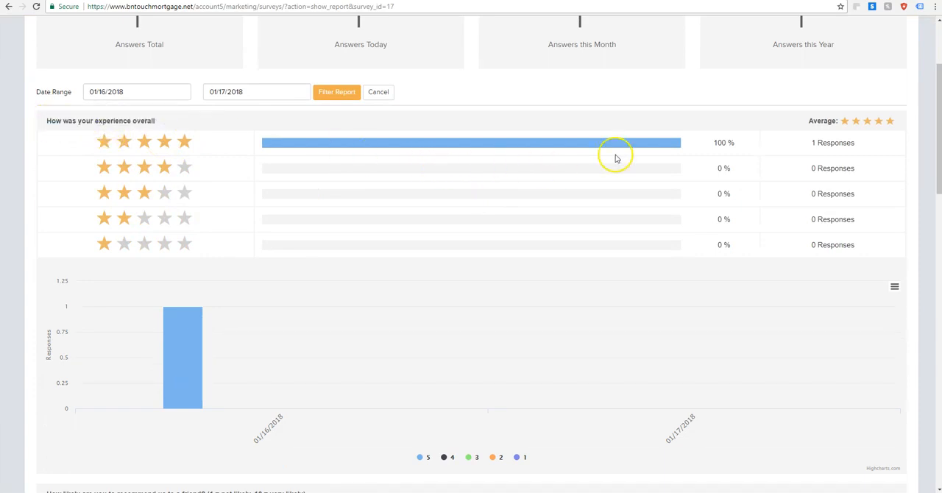
mouse_move(739, 253)
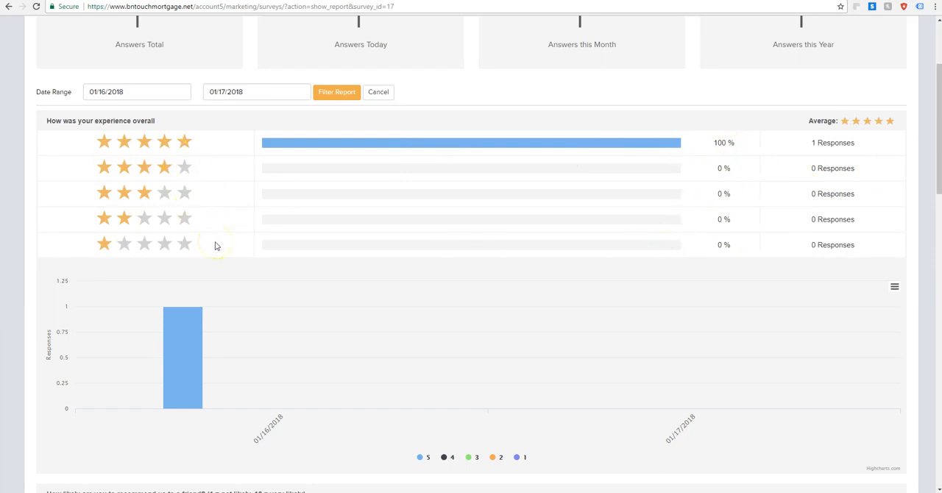
mouse_move(256, 248)
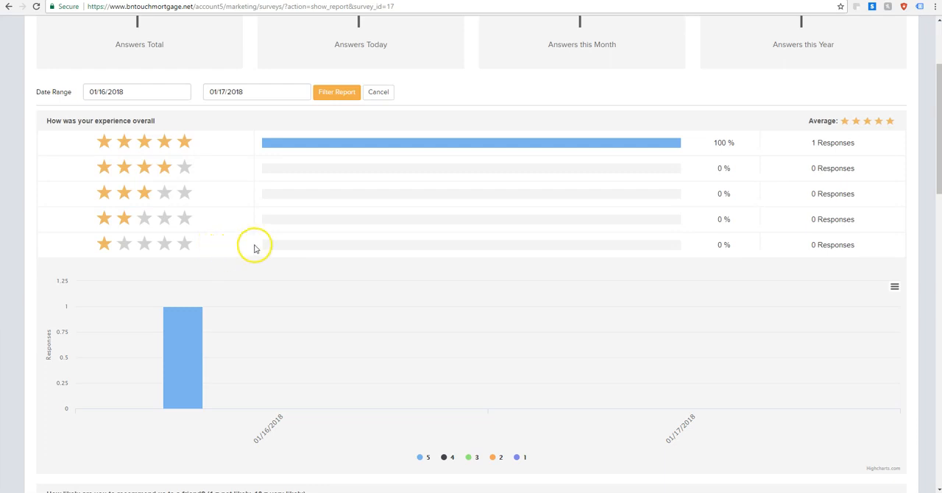
scroll("down", 3)
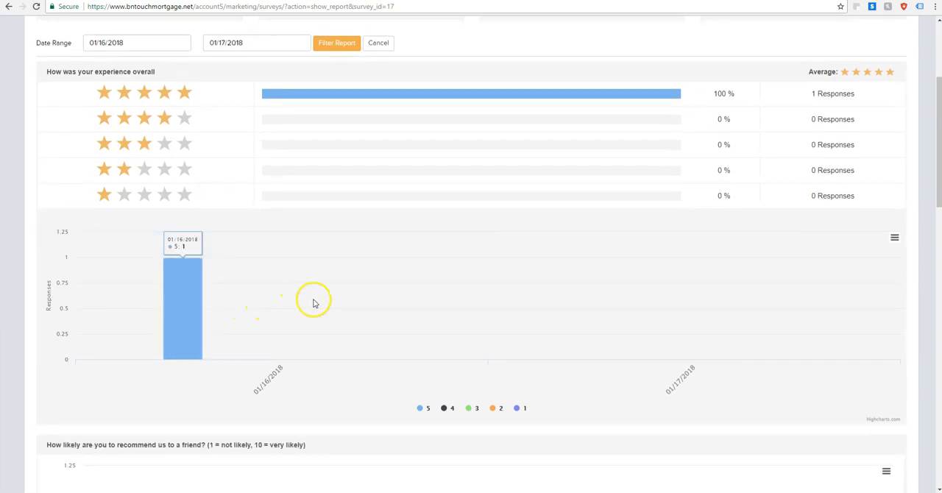
scroll("down", 3)
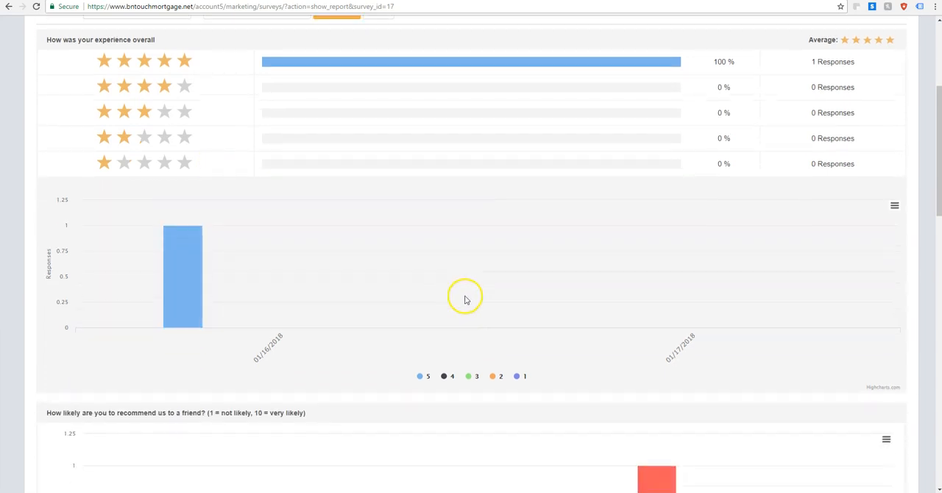
scroll("down", 3)
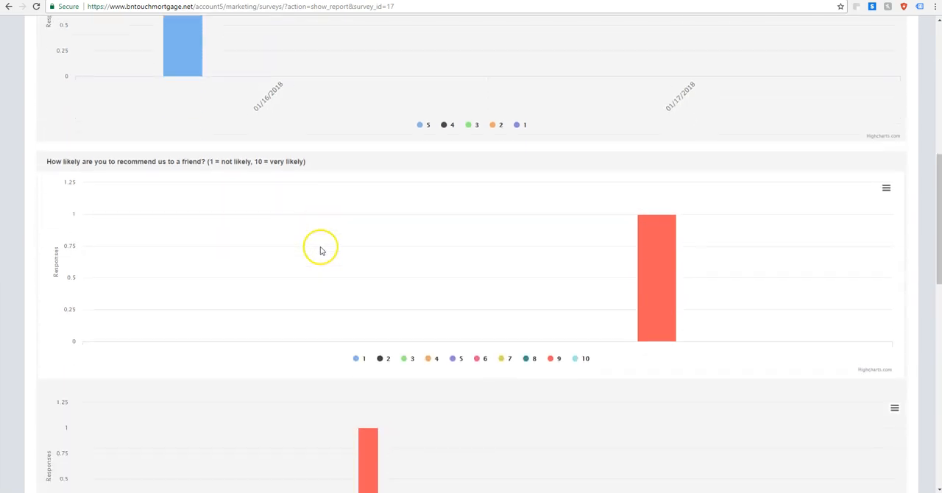
scroll("down", 3)
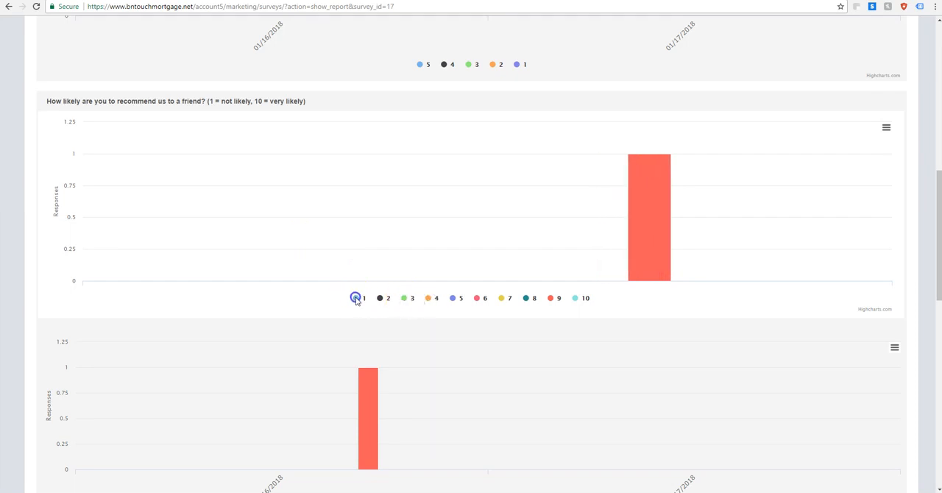
mouse_move(650, 192)
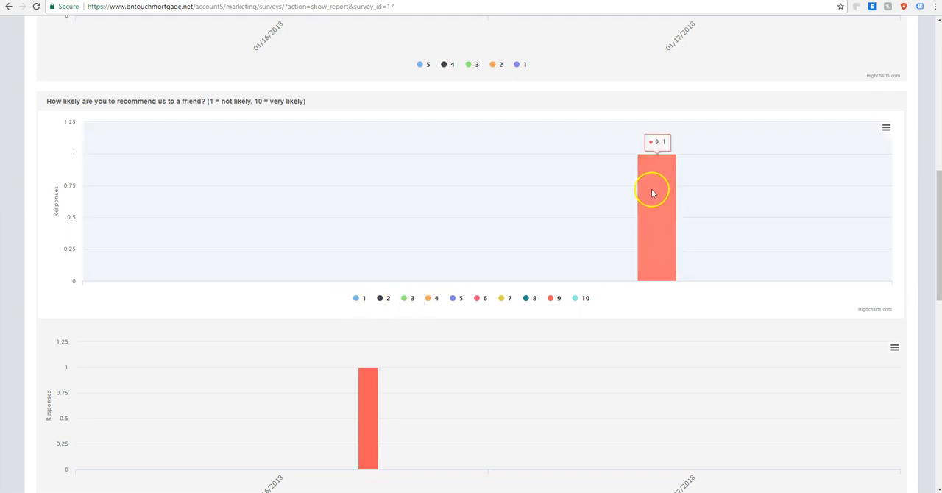
scroll("down", 3)
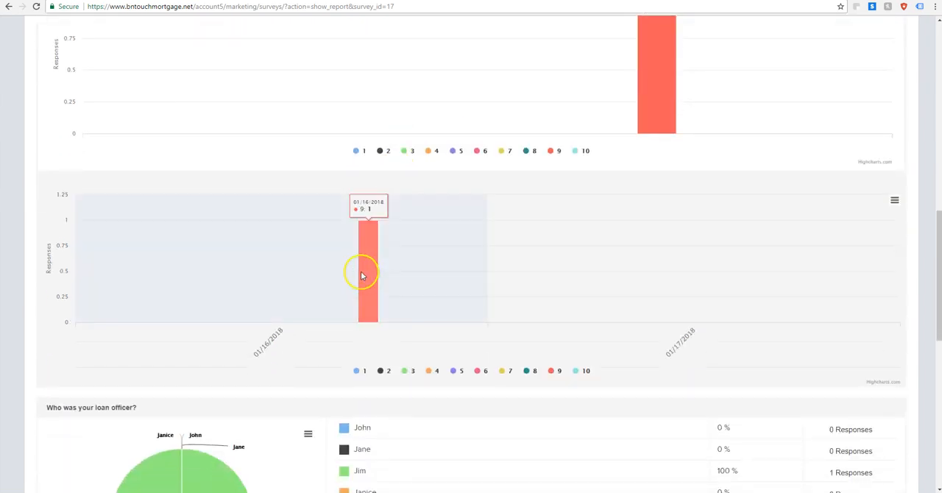
scroll("down", 3)
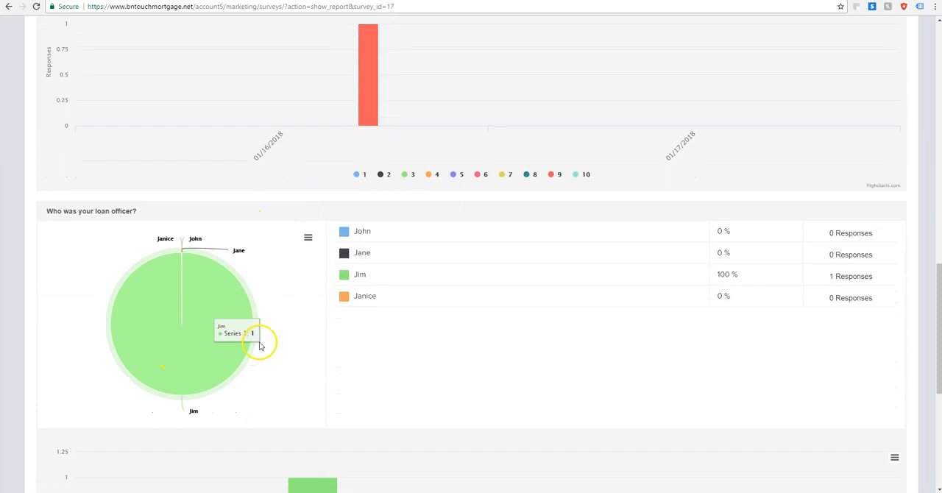
left_click(362, 231)
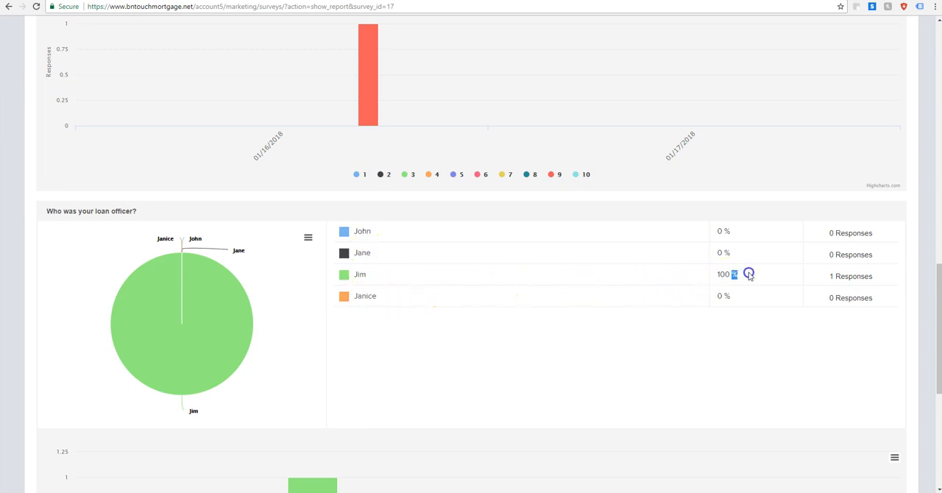
scroll("down", 3)
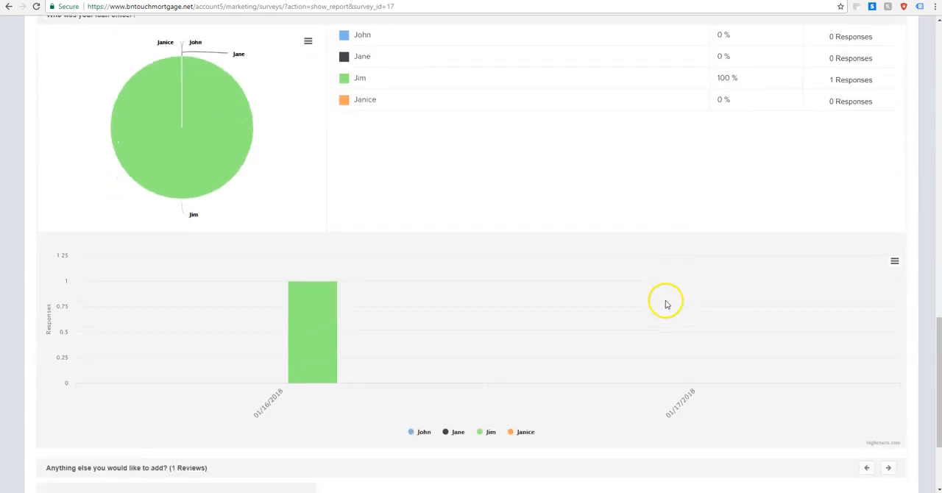
scroll("down", 3)
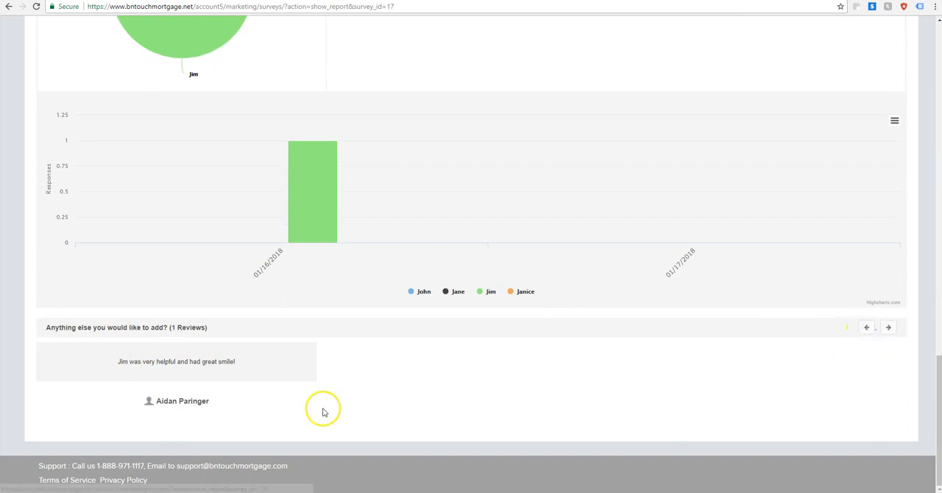
left_click_drag(118, 362, 237, 362)
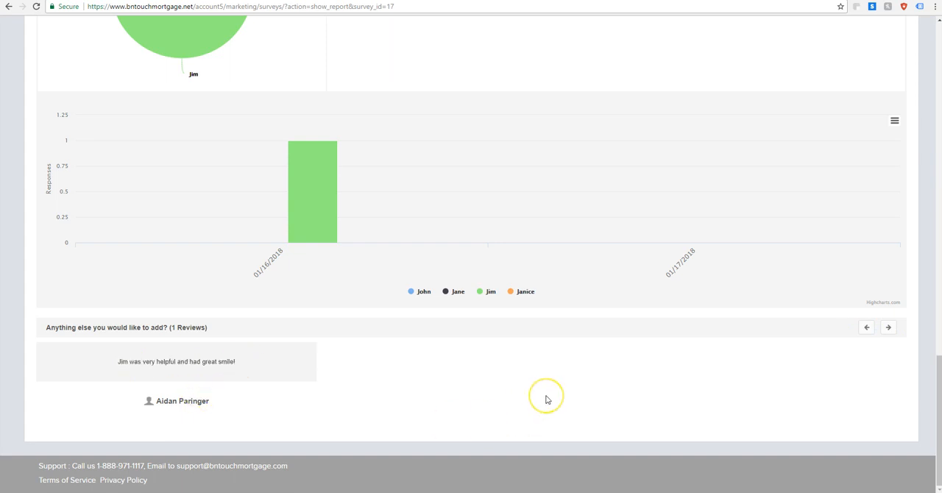
scroll("down", 3)
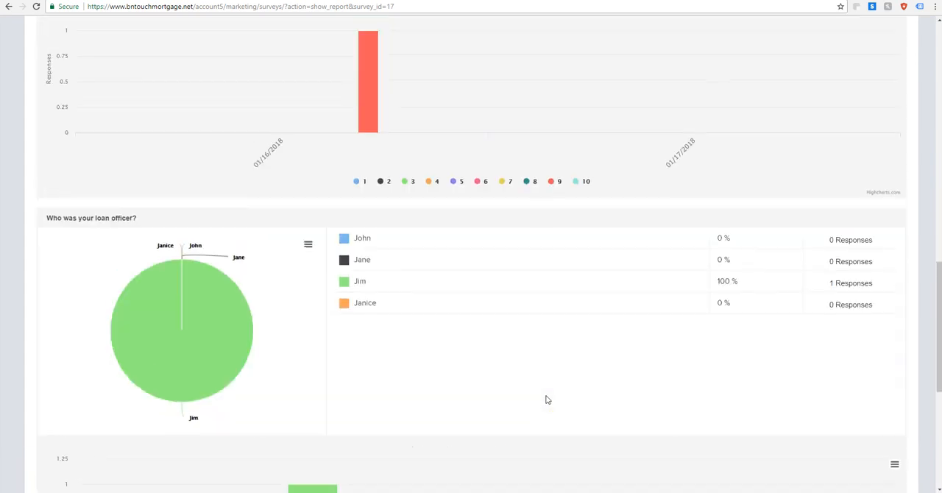